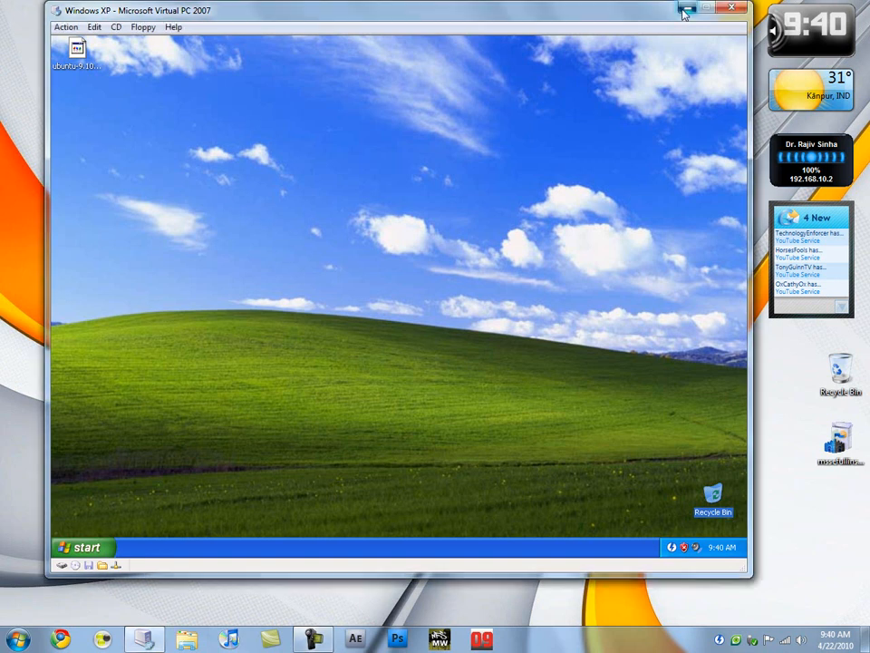
Step: Hide the virtual machine window, nudge the Recycle Bin lower, and bring the VM back
{"action": "left_click", "coordinate": [729, 7]}
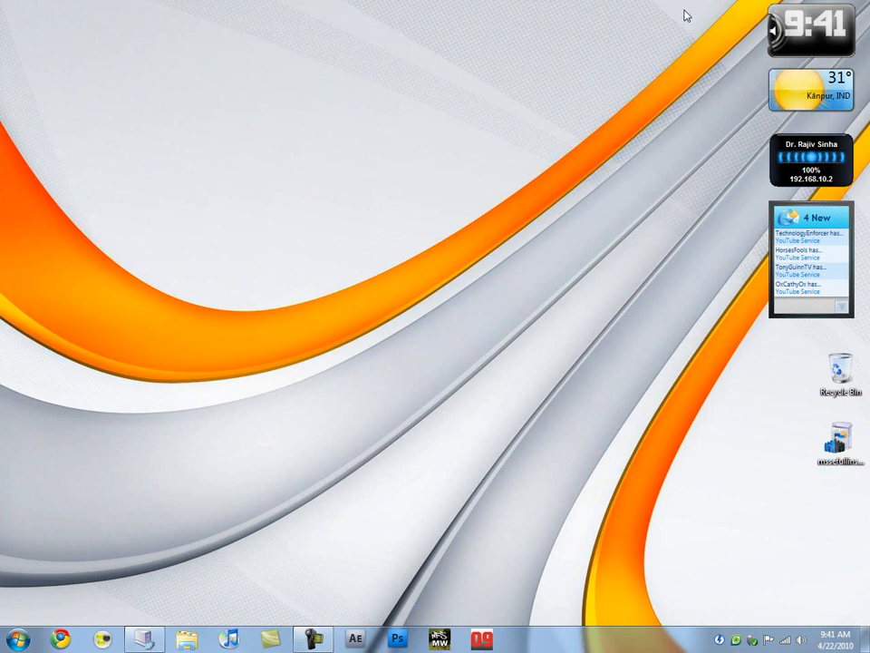
{"action": "mouse_move", "coordinate": [632, 98]}
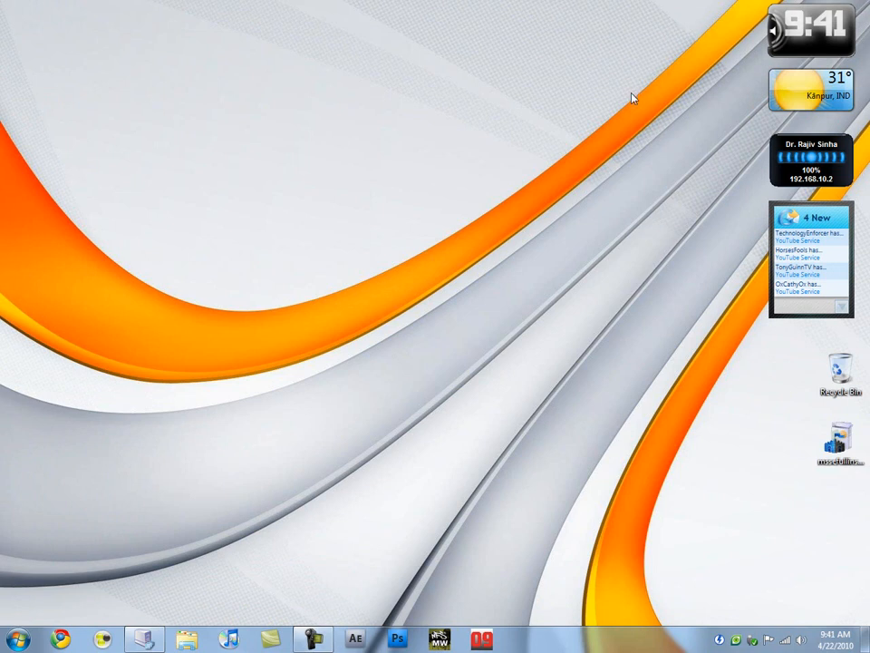
{"action": "mouse_move", "coordinate": [625, 118]}
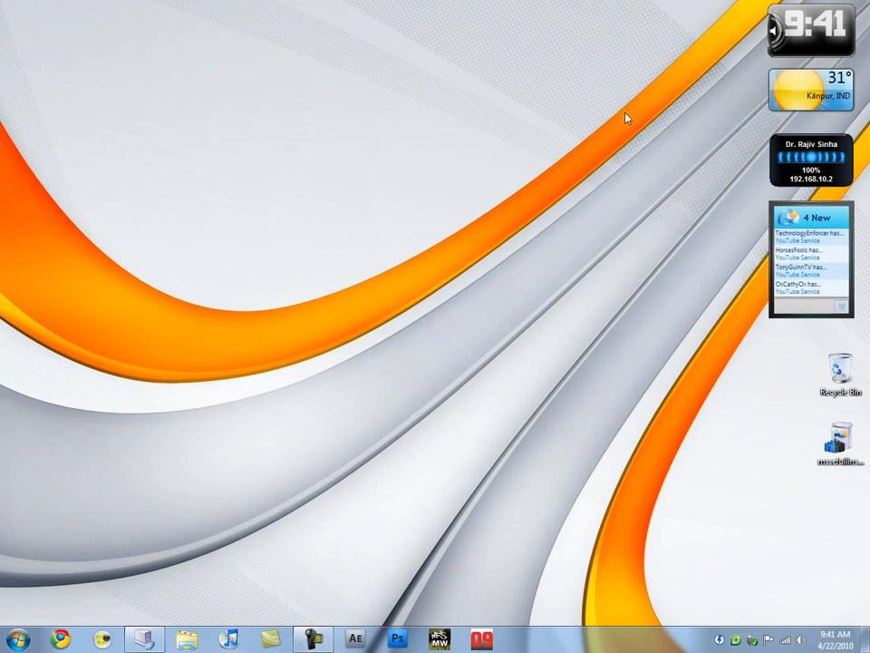
{"action": "mouse_move", "coordinate": [470, 304]}
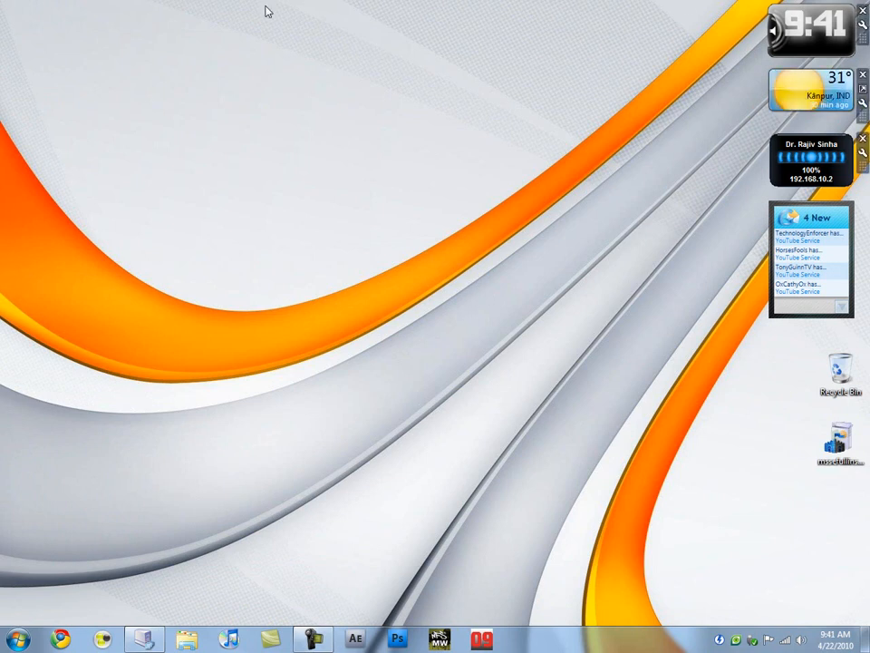
{"action": "mouse_move", "coordinate": [815, 413]}
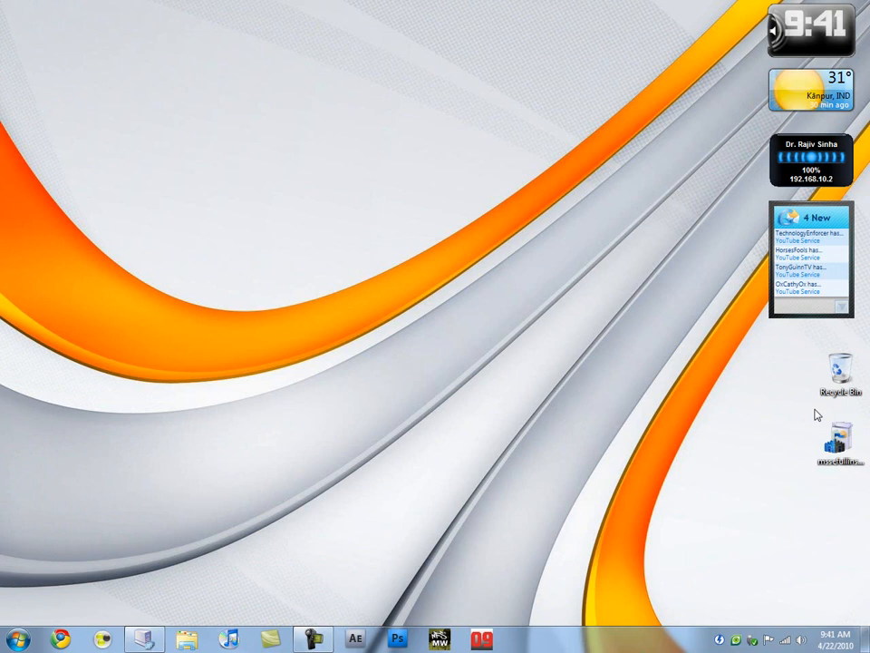
{"action": "left_click_drag", "start_coordinate": [837, 450], "coordinate": [841, 480]}
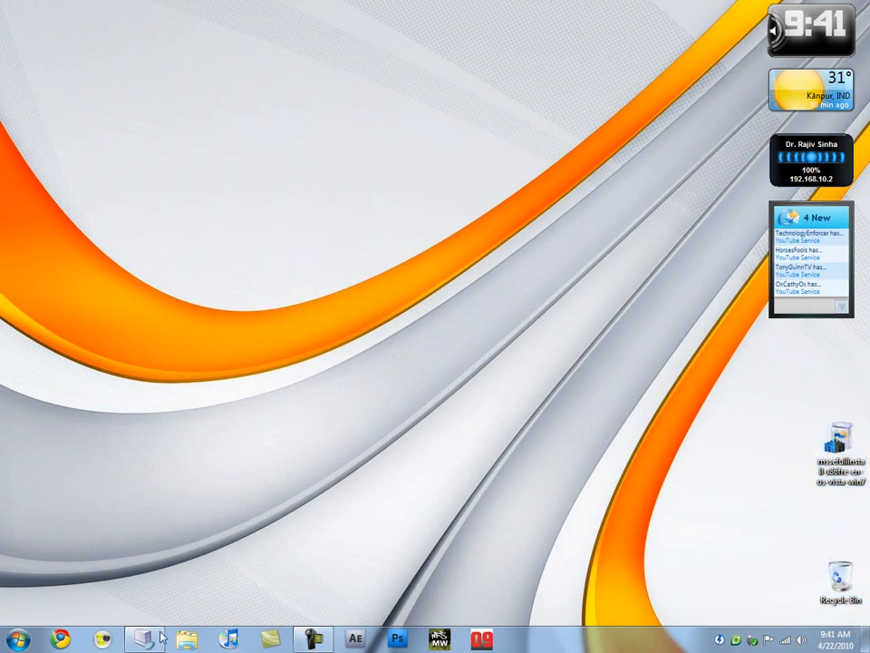
{"action": "left_click", "coordinate": [143, 638]}
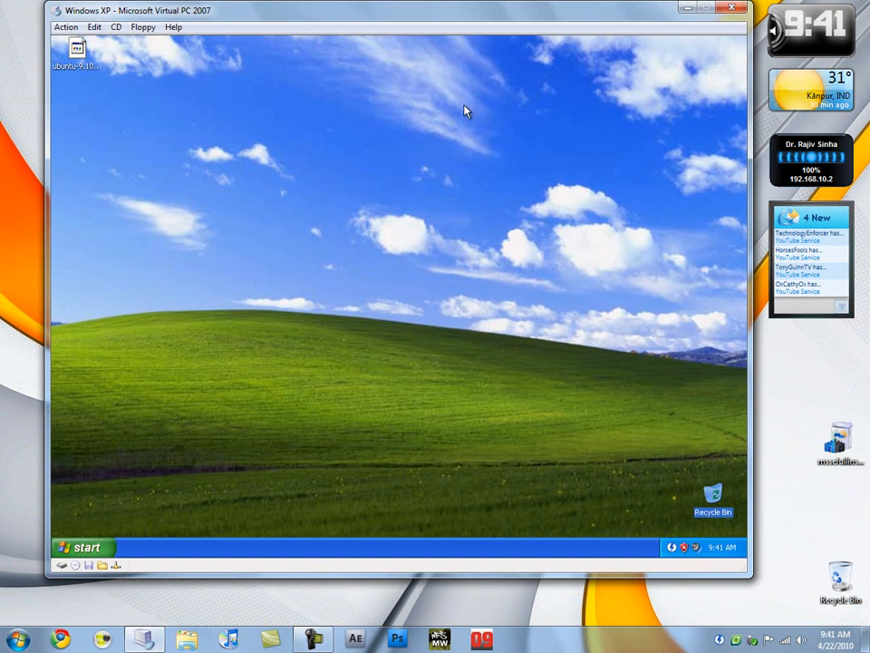
{"action": "mouse_move", "coordinate": [101, 432]}
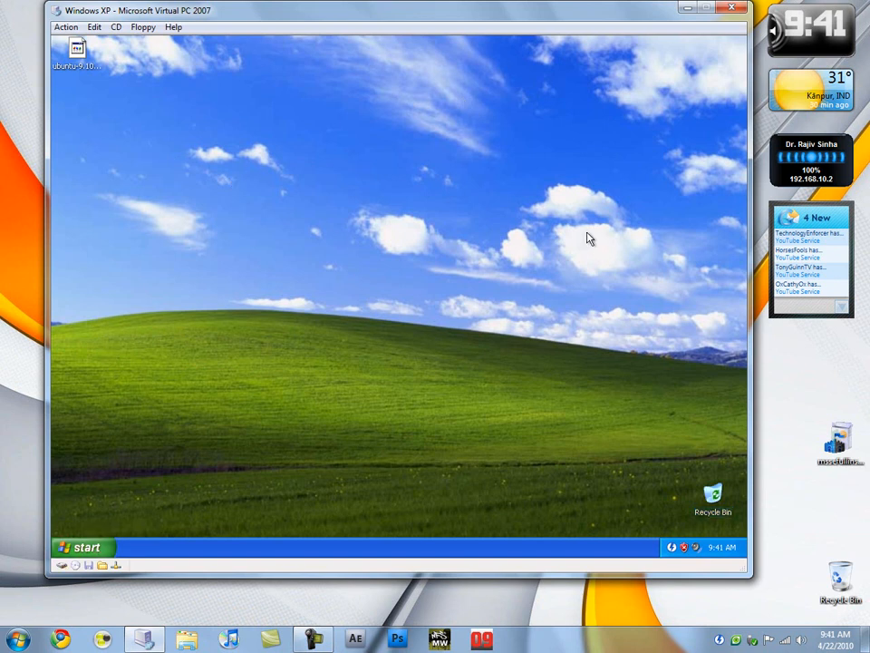
{"action": "mouse_move", "coordinate": [480, 46]}
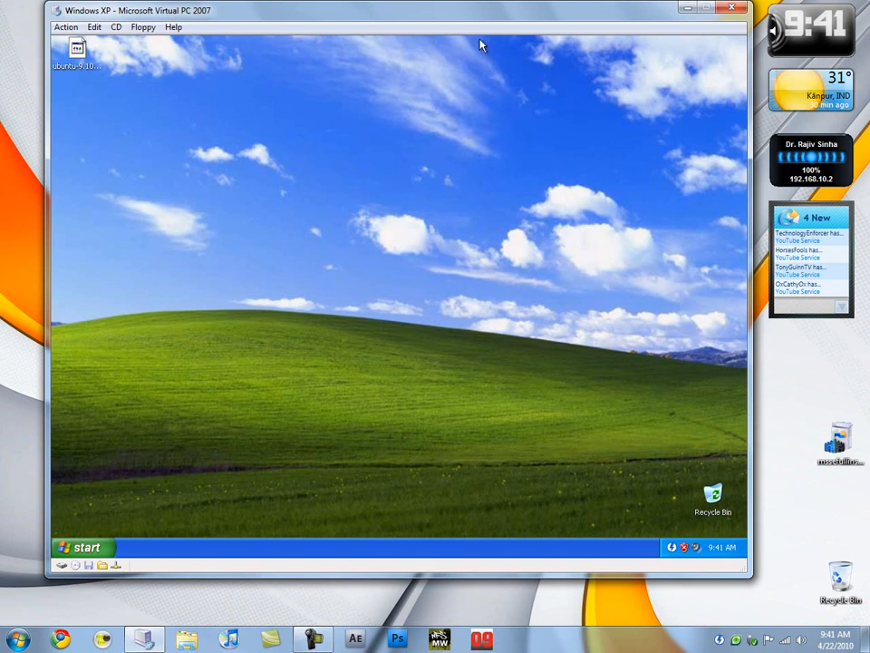
{"action": "mouse_move", "coordinate": [698, 101]}
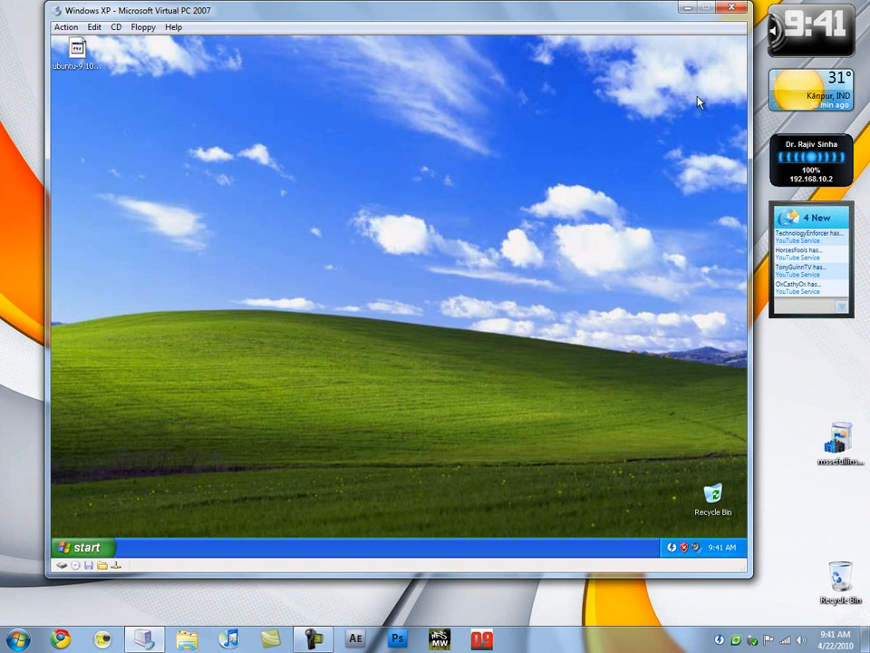
{"action": "mouse_move", "coordinate": [152, 250]}
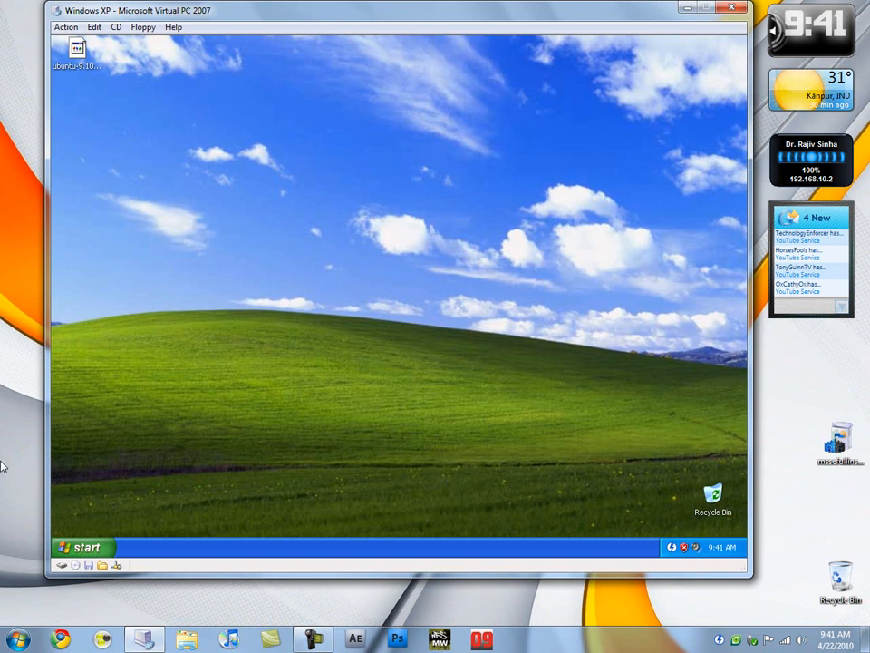
{"action": "mouse_move", "coordinate": [183, 352]}
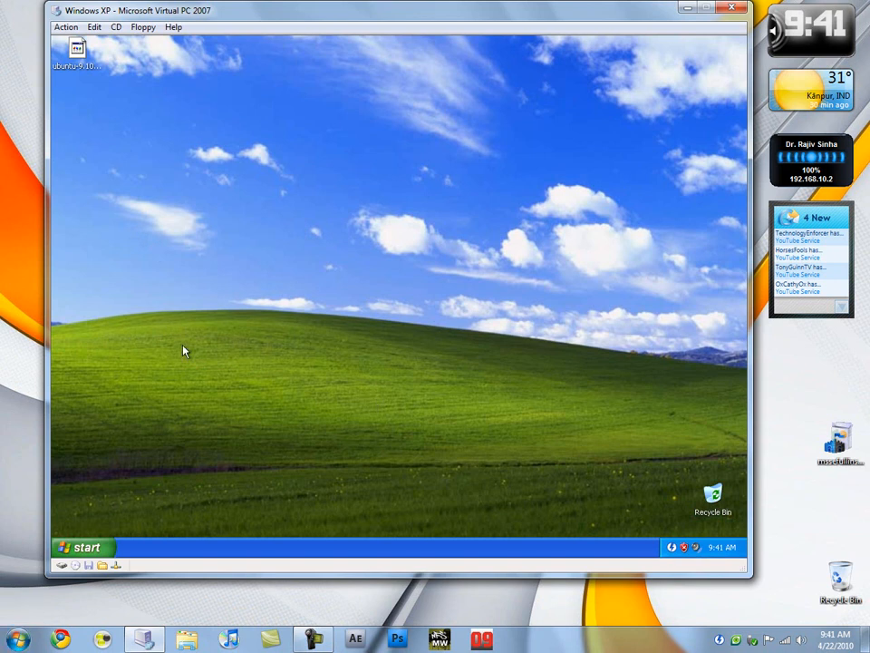
{"action": "mouse_move", "coordinate": [389, 230]}
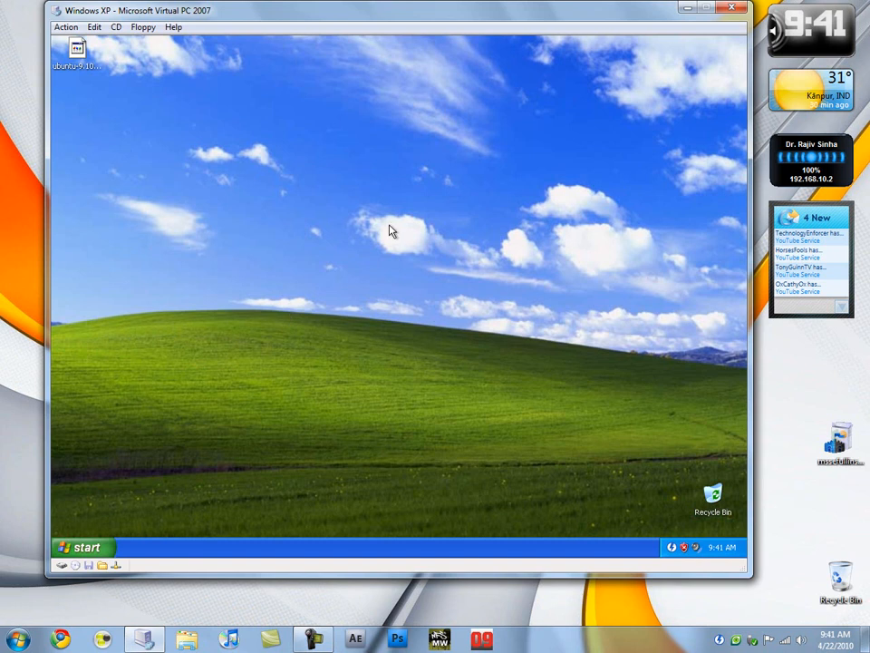
{"action": "mouse_move", "coordinate": [287, 299]}
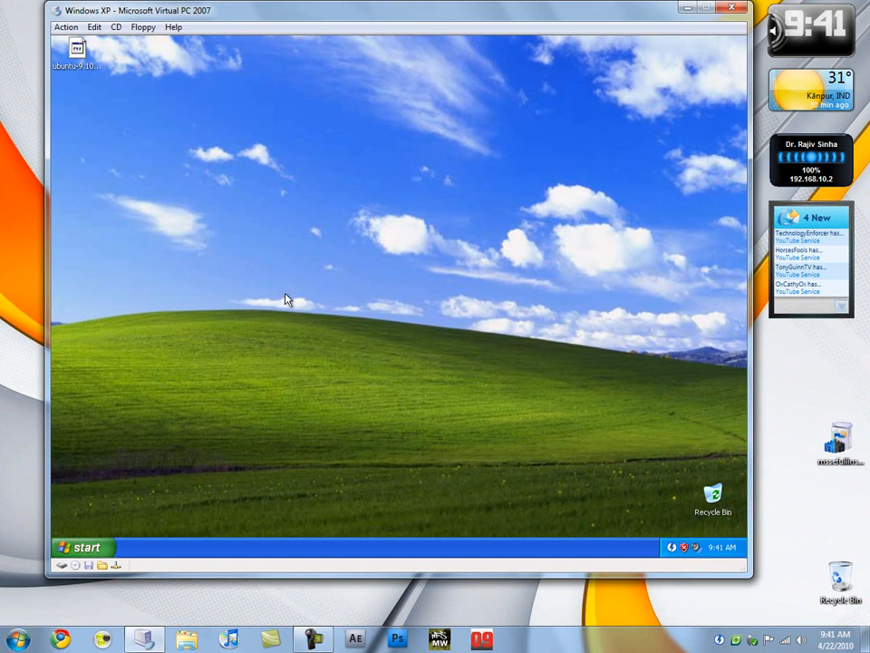
{"action": "mouse_move", "coordinate": [488, 312]}
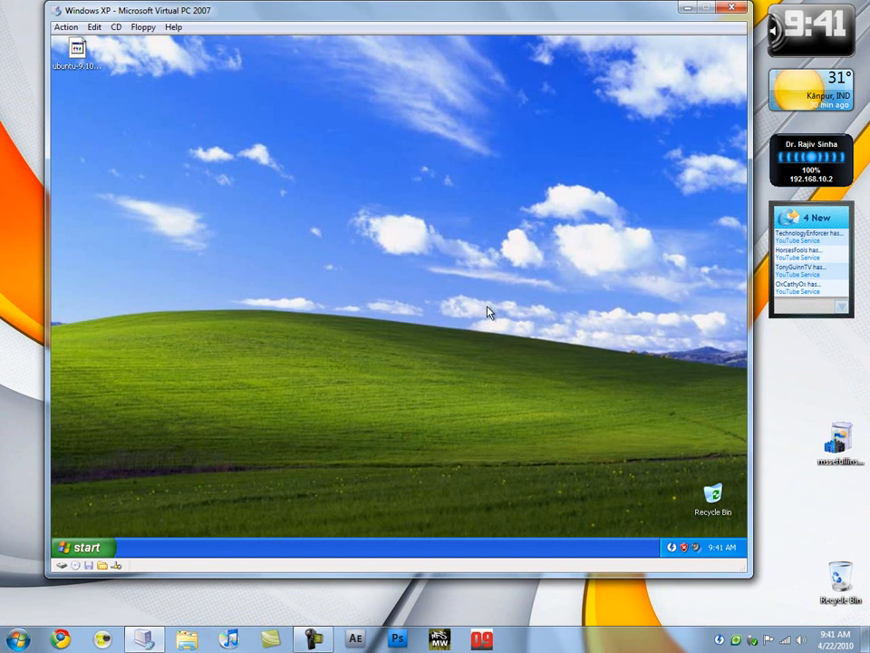
{"action": "mouse_move", "coordinate": [340, 325]}
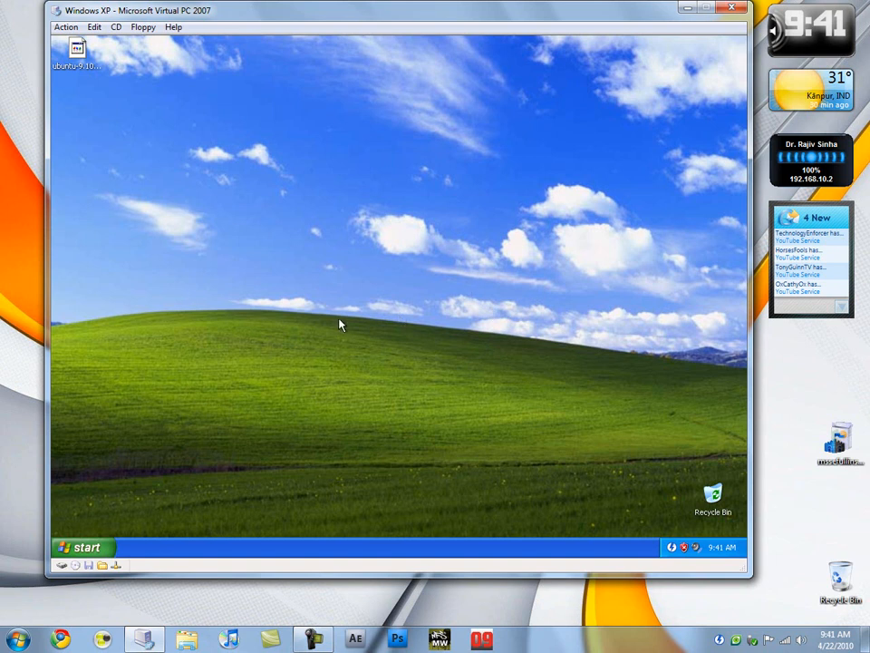
{"action": "mouse_move", "coordinate": [343, 277]}
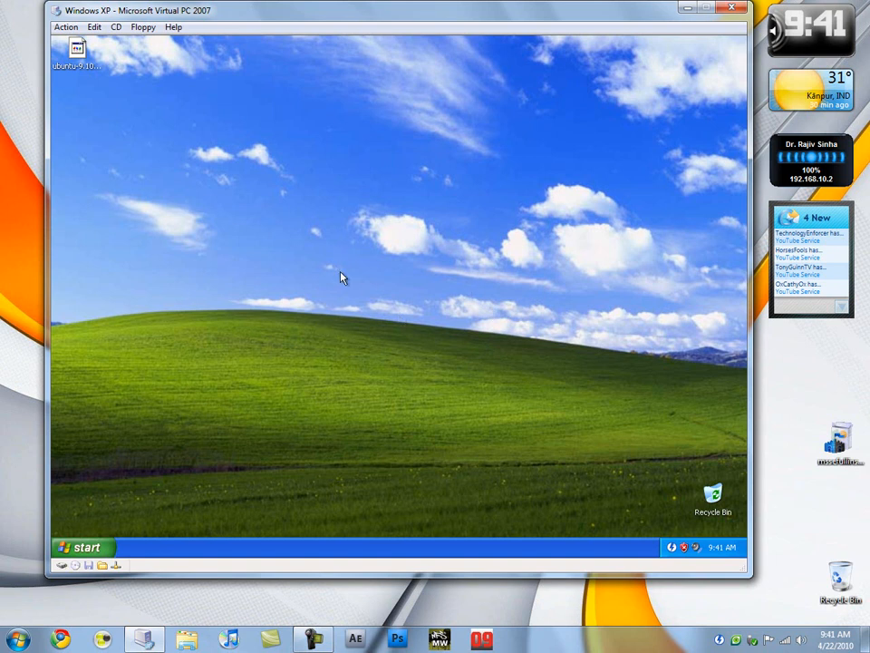
{"action": "mouse_move", "coordinate": [317, 276]}
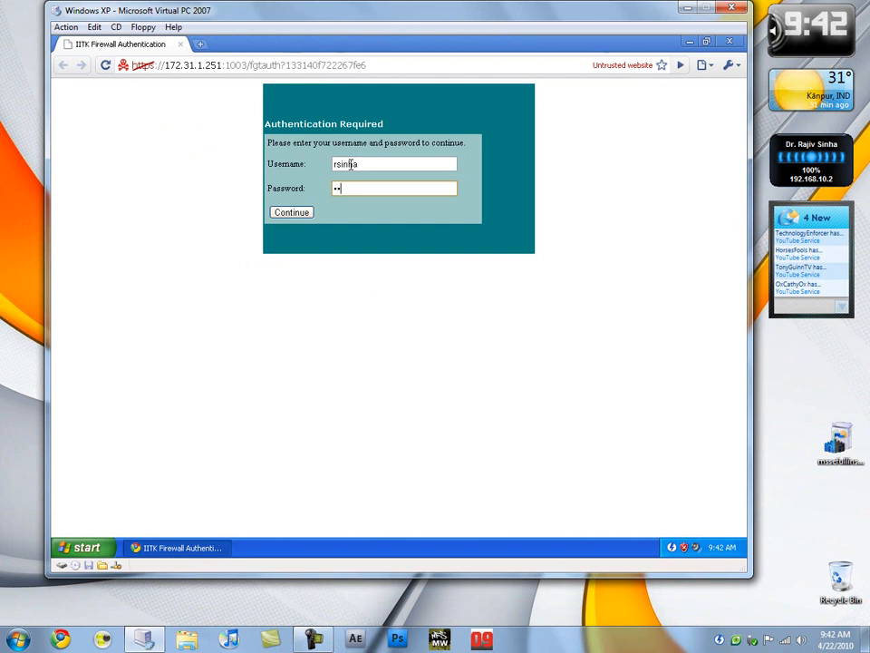
Step: Submit the firewall login, decline saving the password, and search Google for 'ubuntu 9.10 download'
{"action": "left_click", "coordinate": [290, 211]}
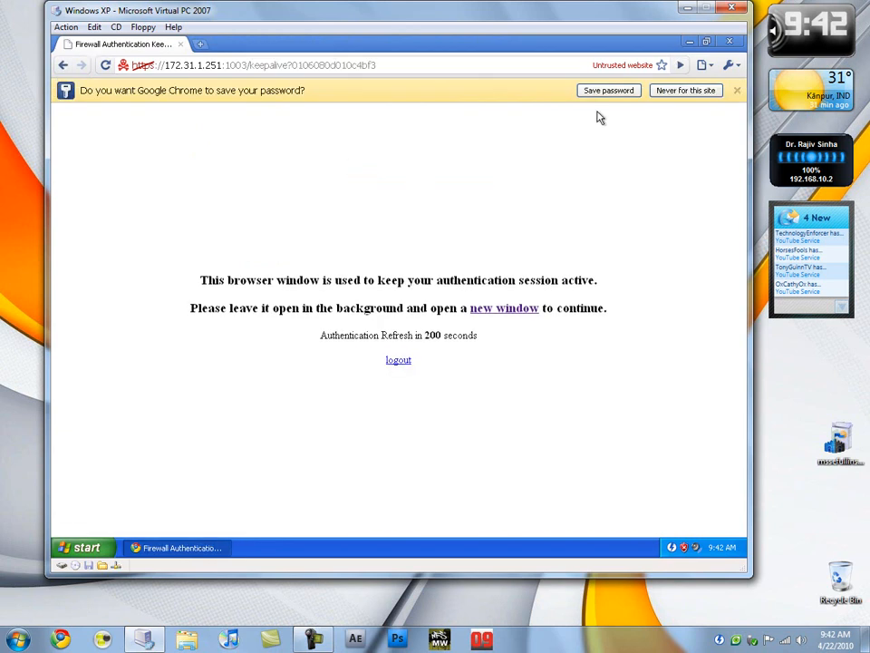
{"action": "left_click", "coordinate": [504, 308]}
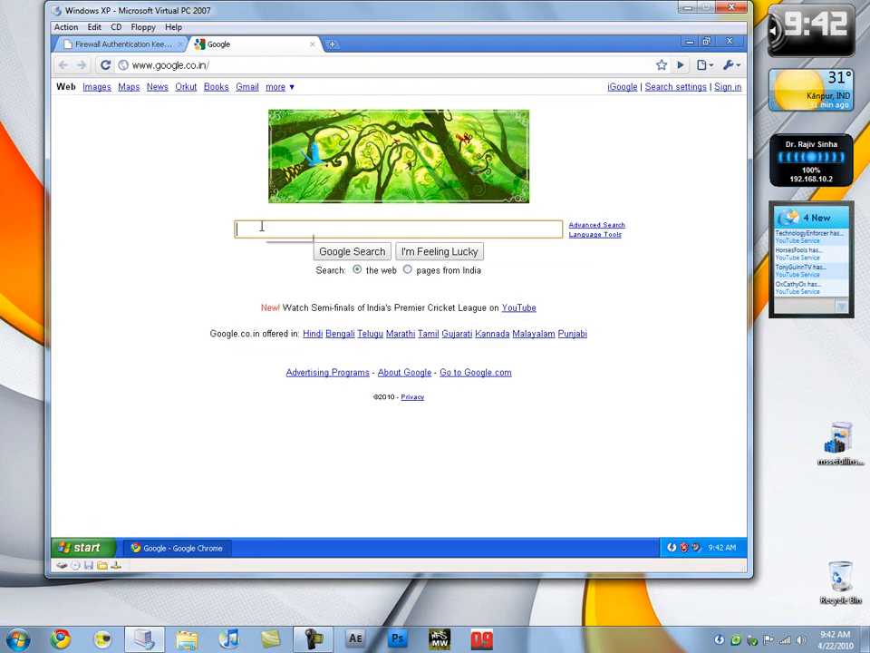
{"action": "type", "text": "ubuntu"}
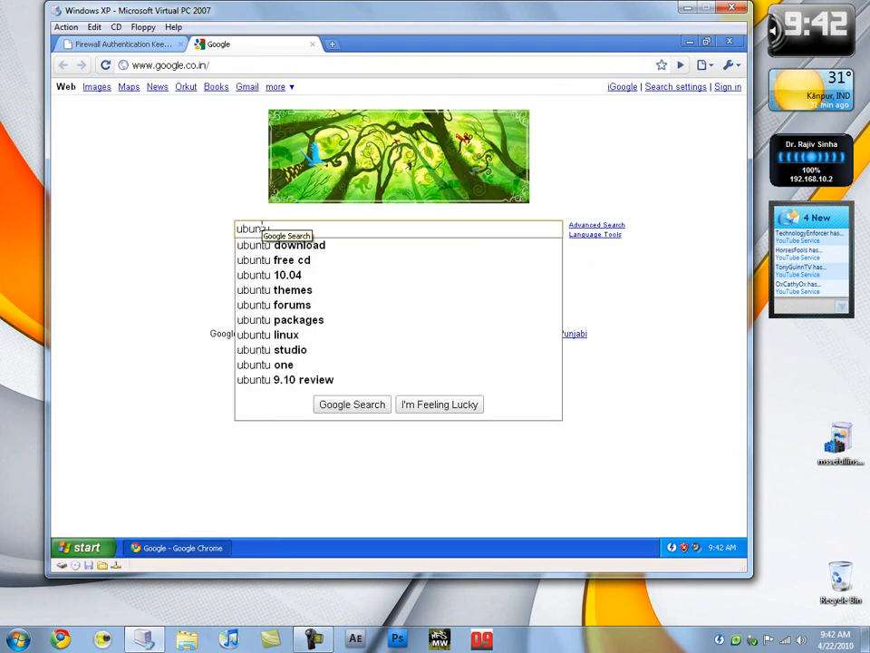
{"action": "type", "text": "9.10 download"}
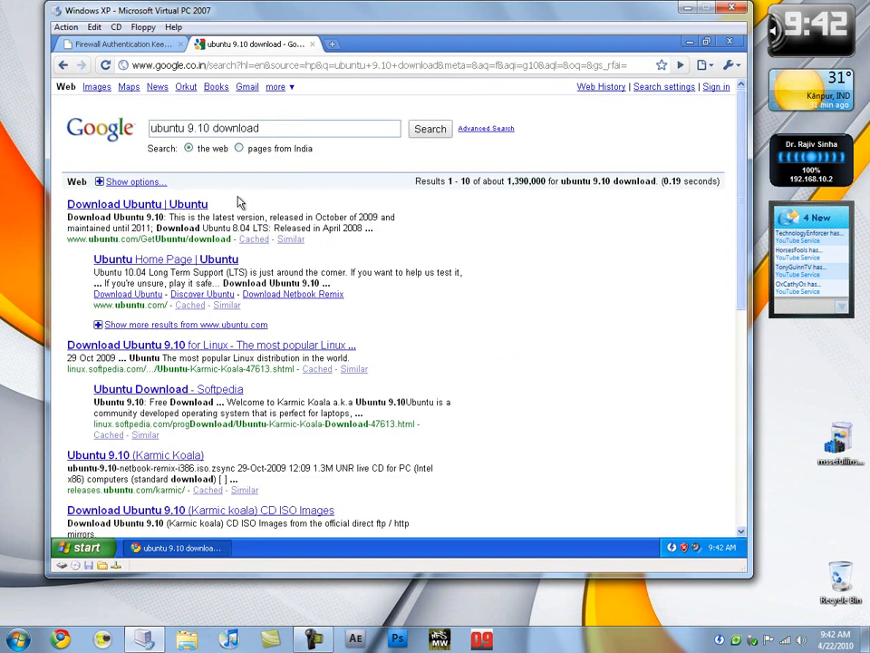
{"action": "mouse_move", "coordinate": [428, 218]}
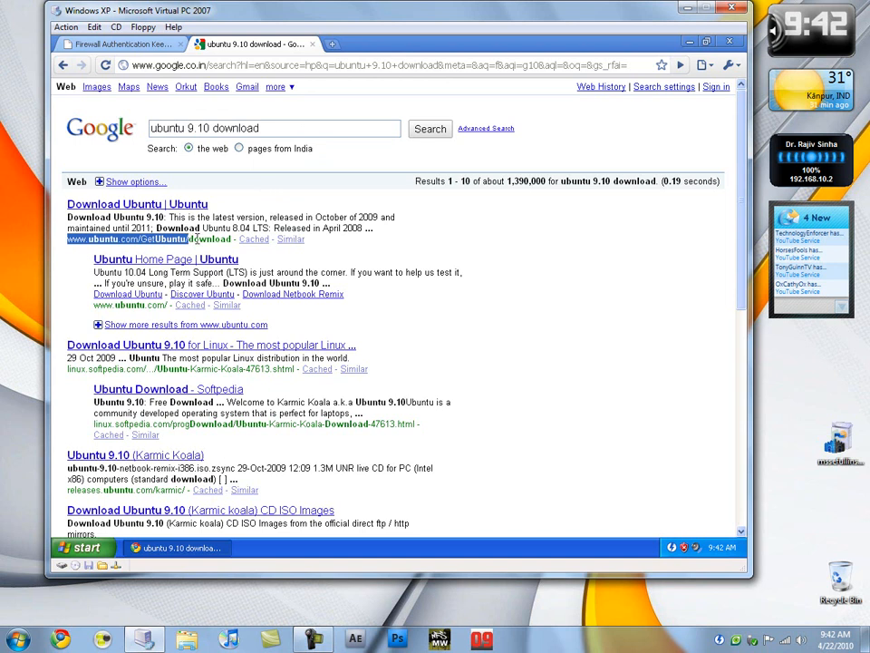
{"action": "mouse_move", "coordinate": [147, 345]}
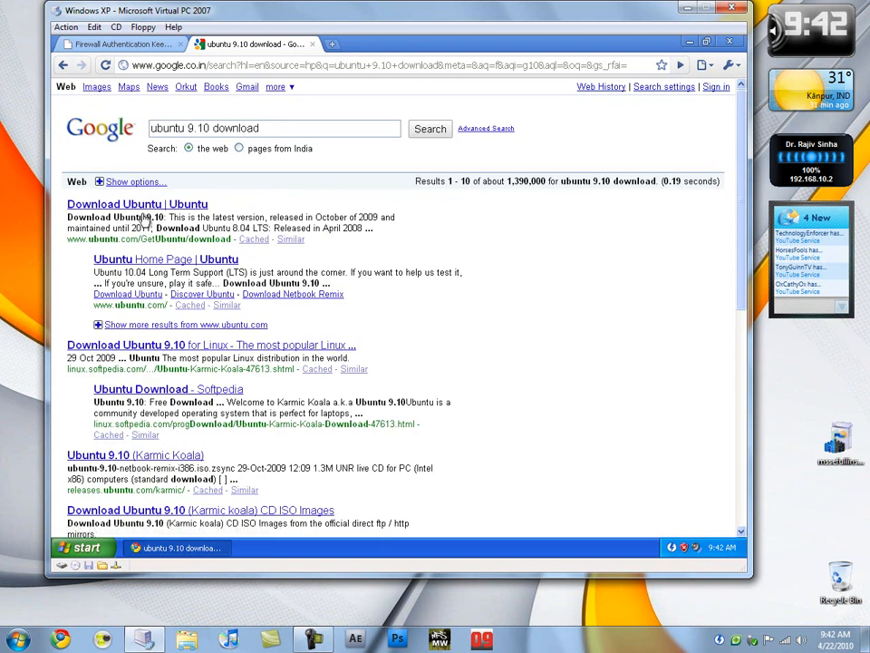
Step: Open the official Ubuntu download and Softpedia Ubuntu 9.10 results in new tabs and look through both
{"action": "left_click", "coordinate": [138, 203]}
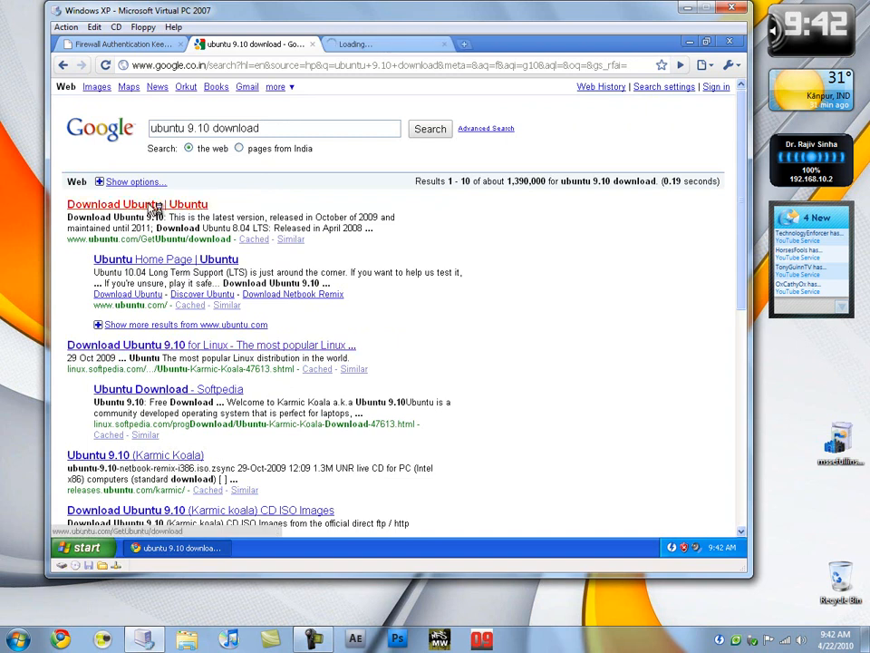
{"action": "left_click", "coordinate": [137, 203]}
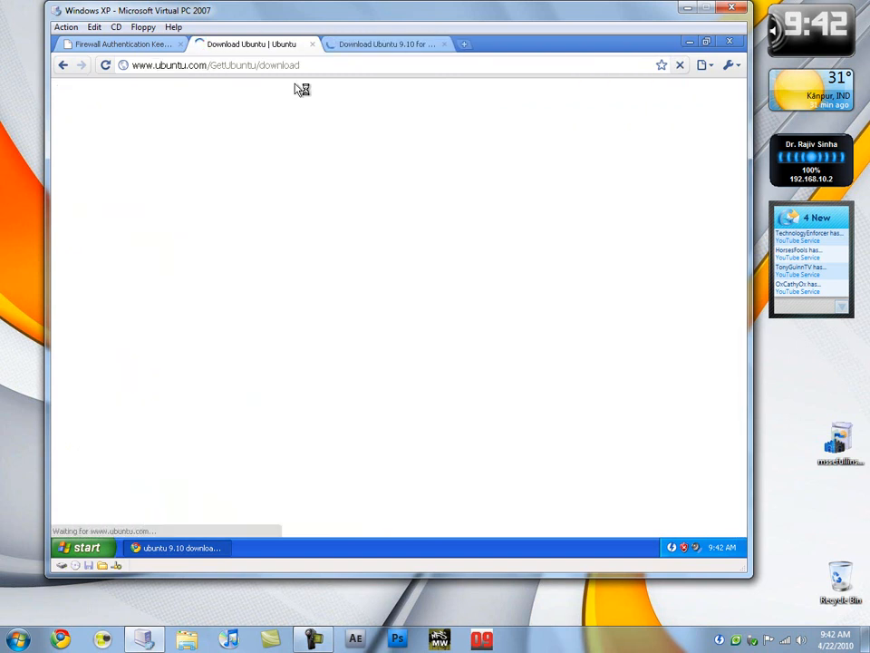
{"action": "left_click", "coordinate": [384, 44]}
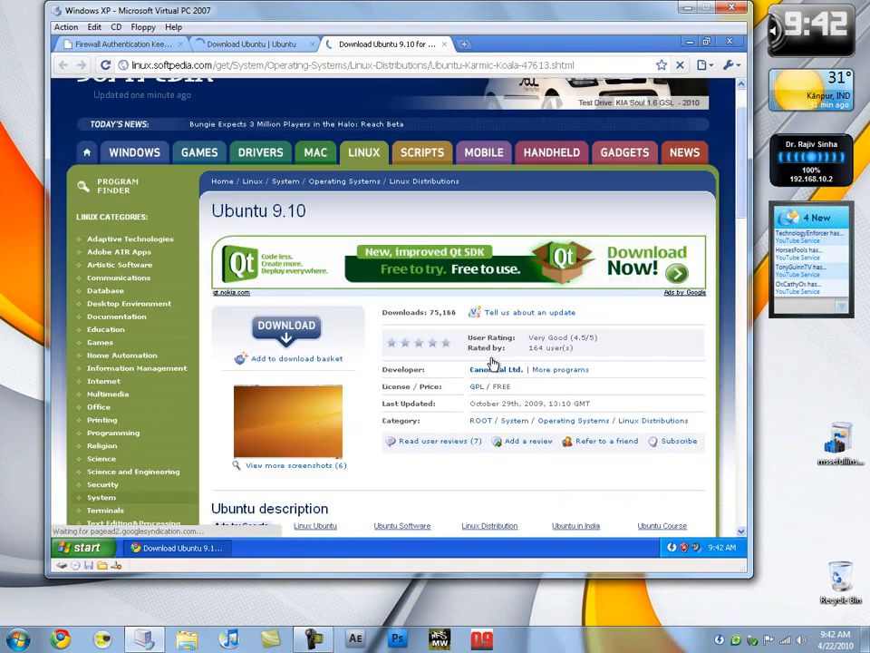
{"action": "scroll", "scroll_direction": "down", "scroll_amount": 3}
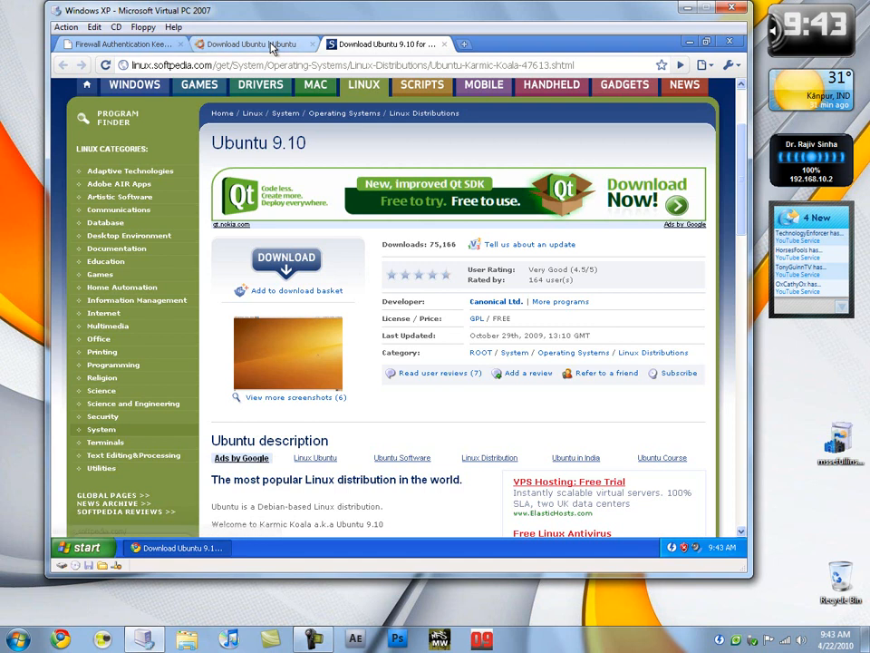
{"action": "left_click", "coordinate": [287, 258]}
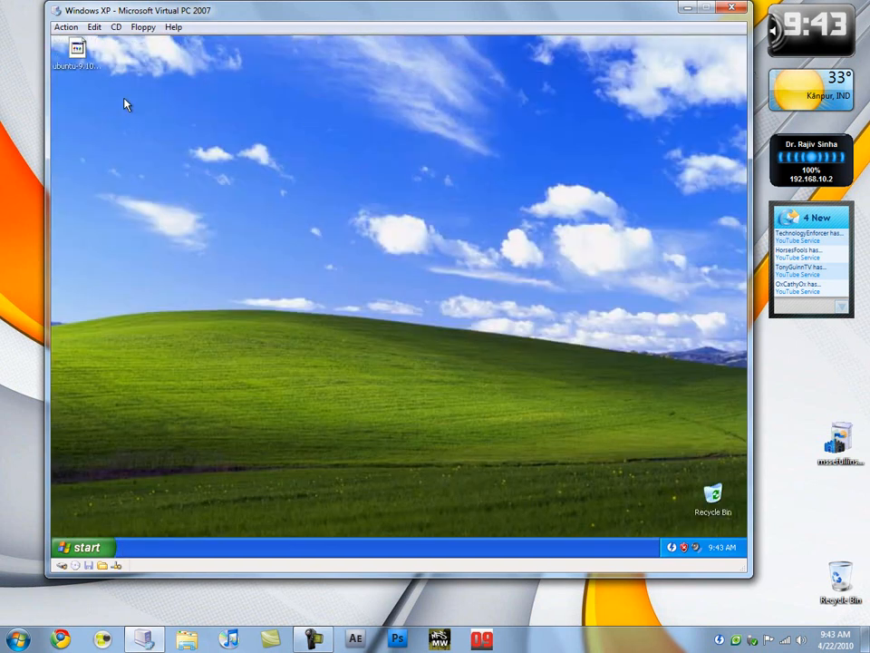
Step: Copy the Ubuntu disc image onto the XP desktop, then search Google in Chrome for 'daemon tools download'
{"action": "left_click_drag", "start_coordinate": [76, 51], "coordinate": [181, 109]}
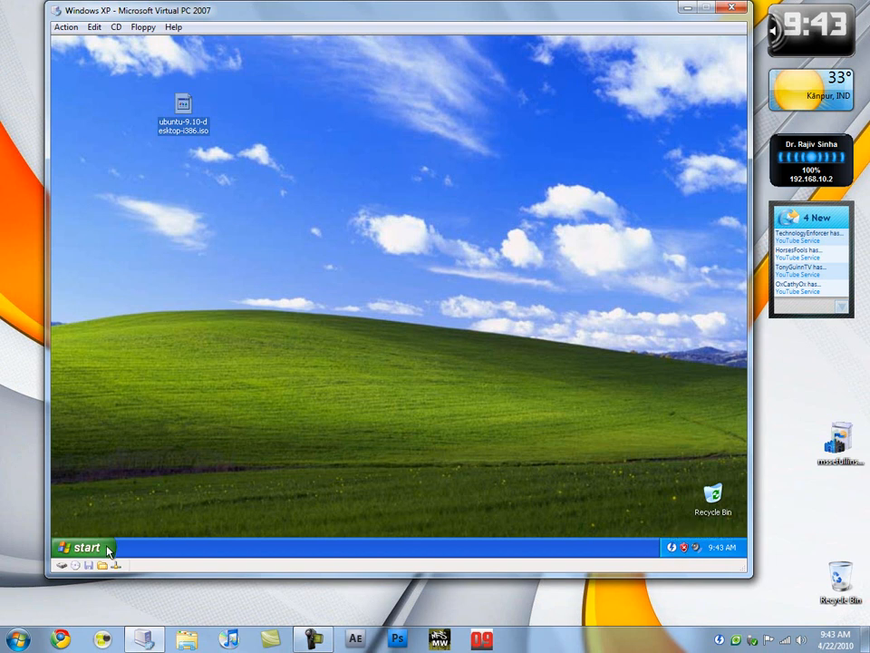
{"action": "left_click", "coordinate": [81, 547]}
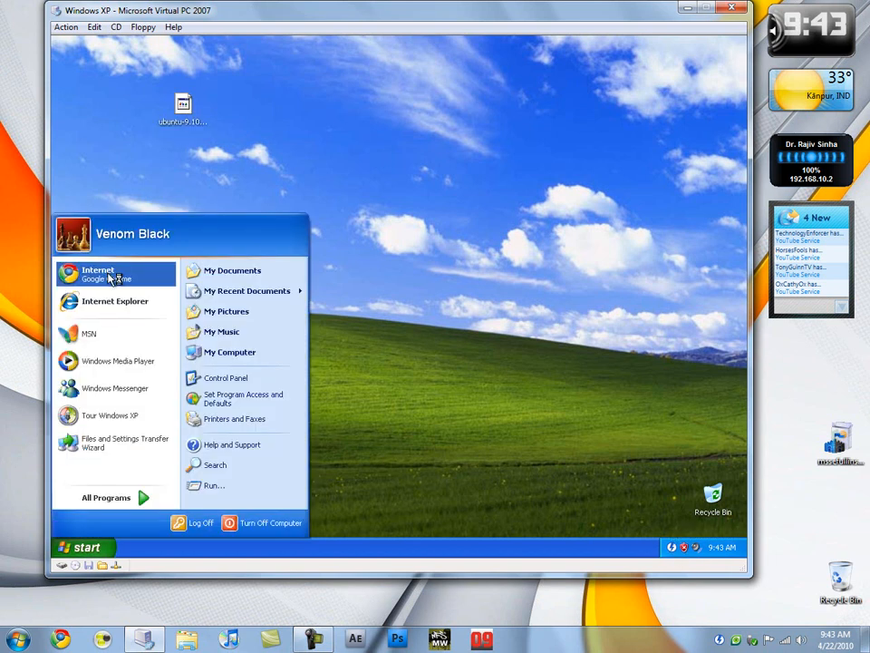
{"action": "left_click", "coordinate": [98, 273]}
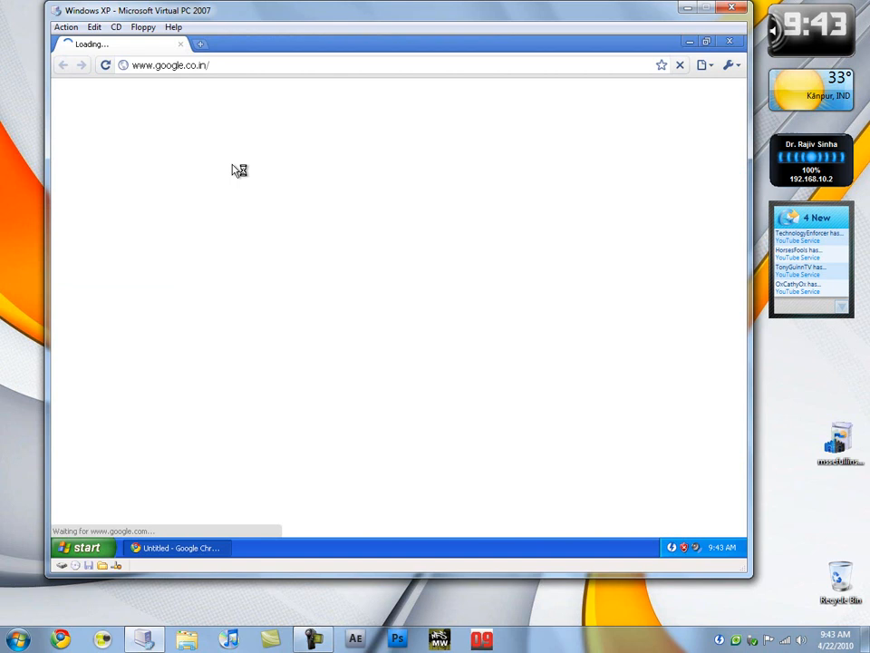
{"action": "type", "text": "daemon"}
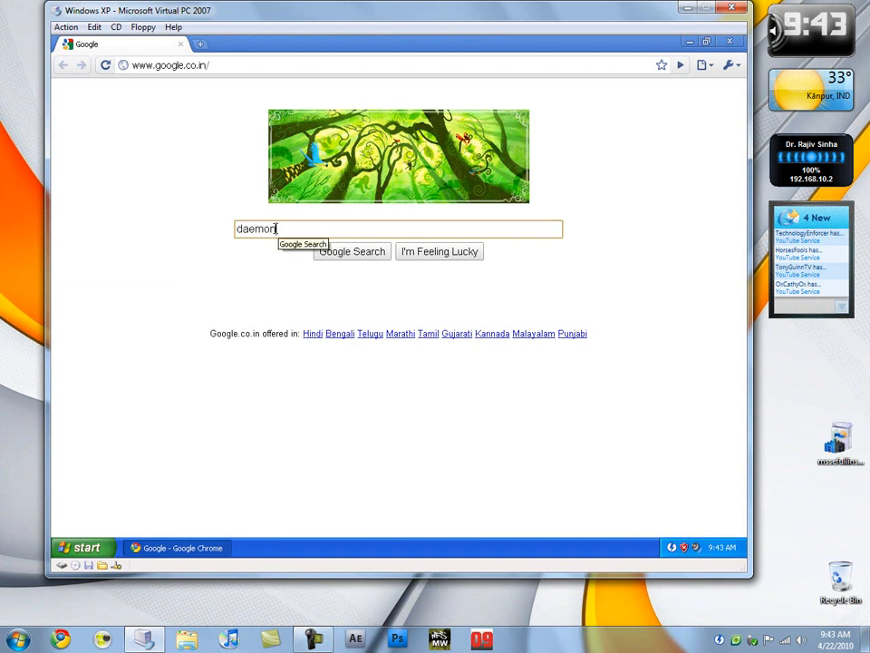
{"action": "type", "text": "tools download"}
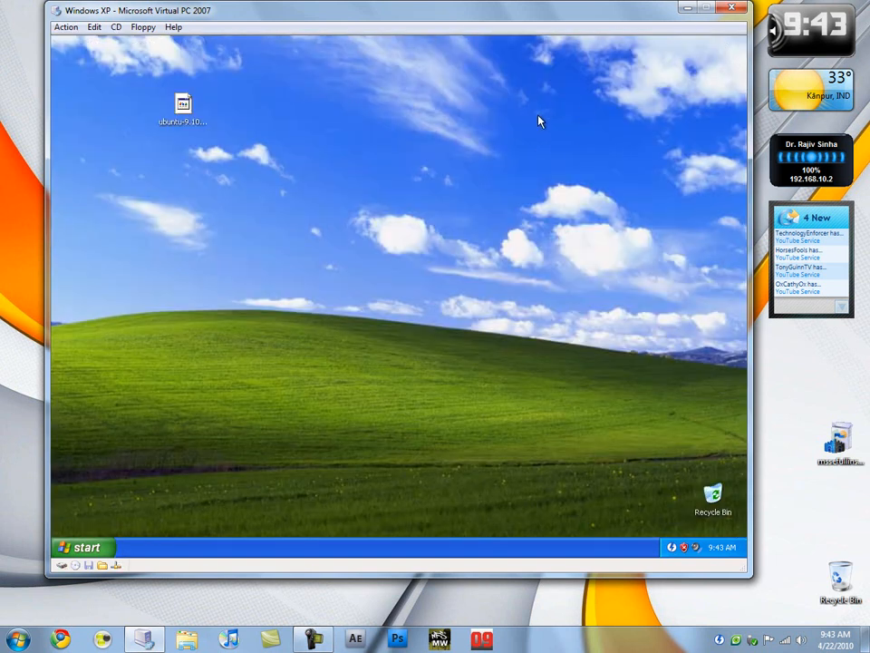
{"action": "mouse_move", "coordinate": [480, 290]}
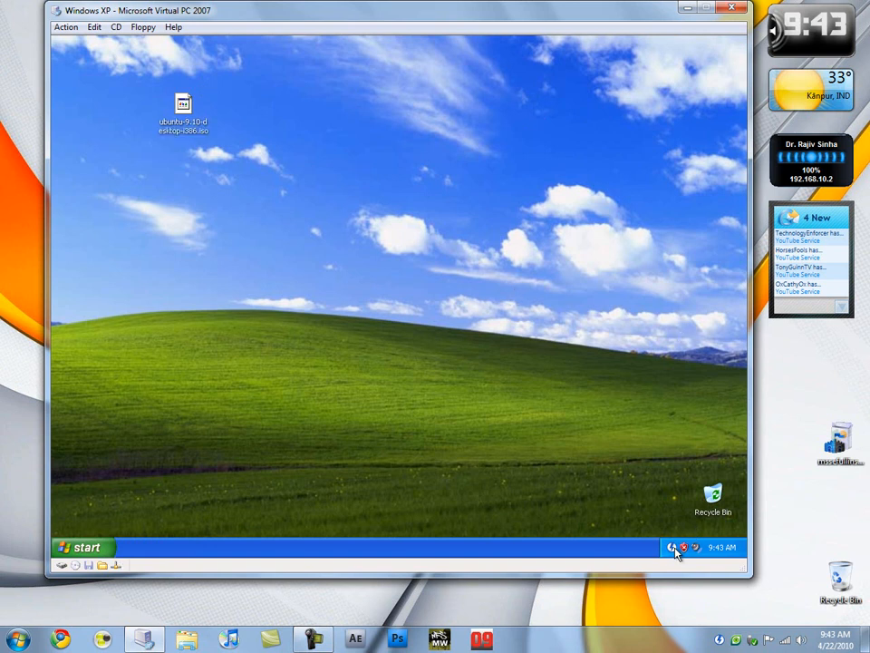
{"action": "mouse_move", "coordinate": [600, 225]}
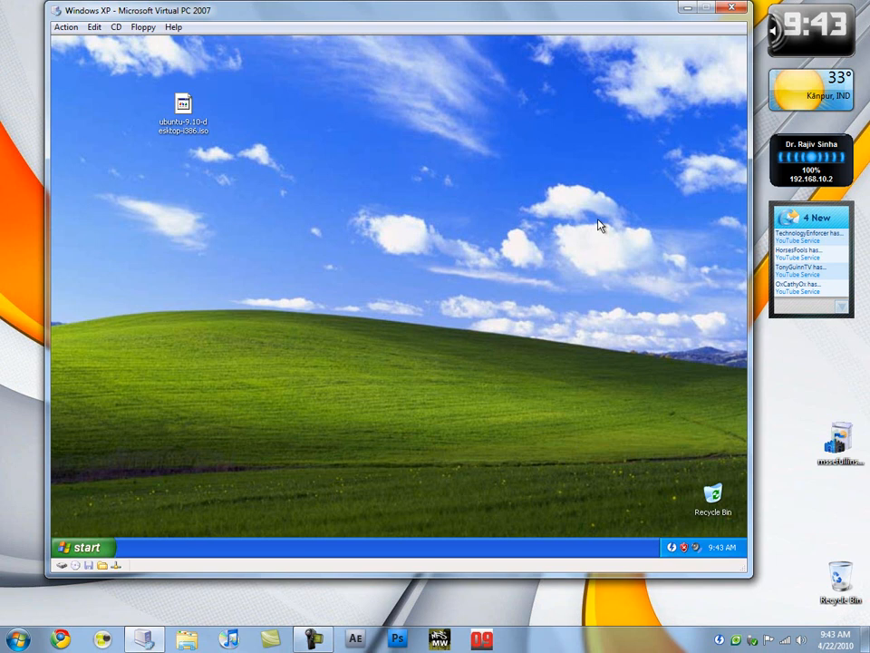
{"action": "mouse_move", "coordinate": [591, 349]}
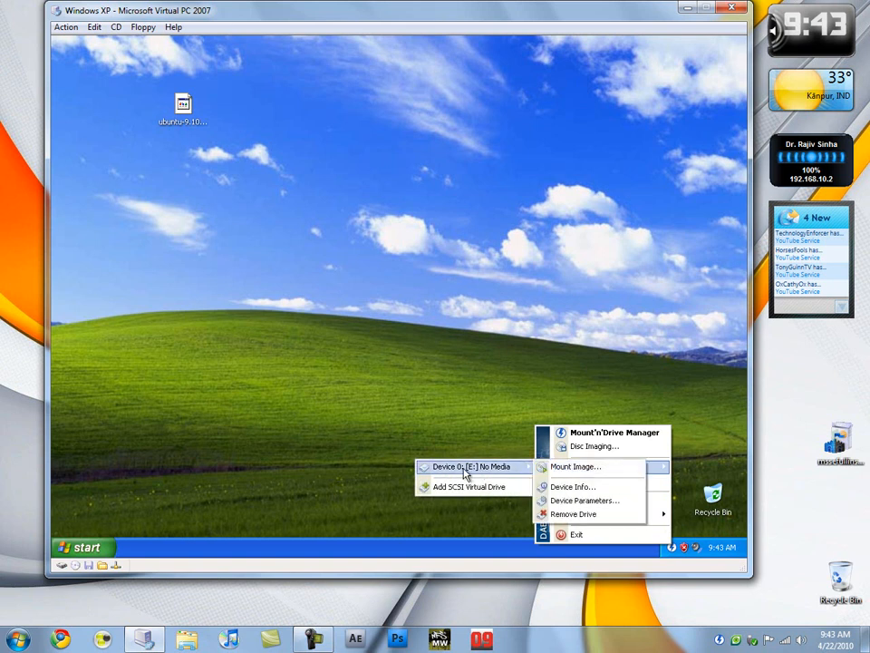
Step: Mount ubuntu-9.10-desktop-i386.iso from the Desktop into Daemon Tools drive E:
{"action": "left_click", "coordinate": [576, 466]}
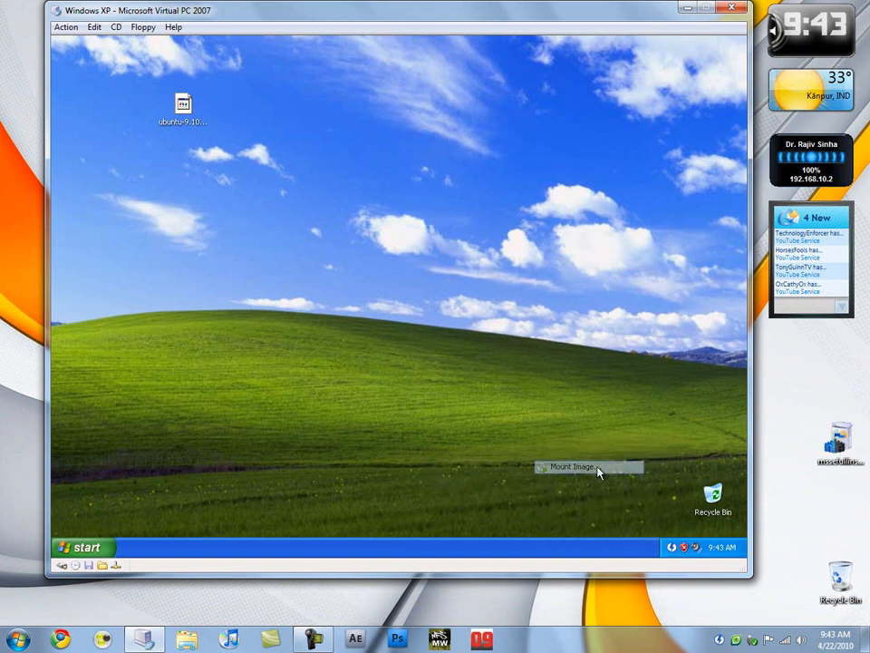
{"action": "left_click", "coordinate": [568, 468]}
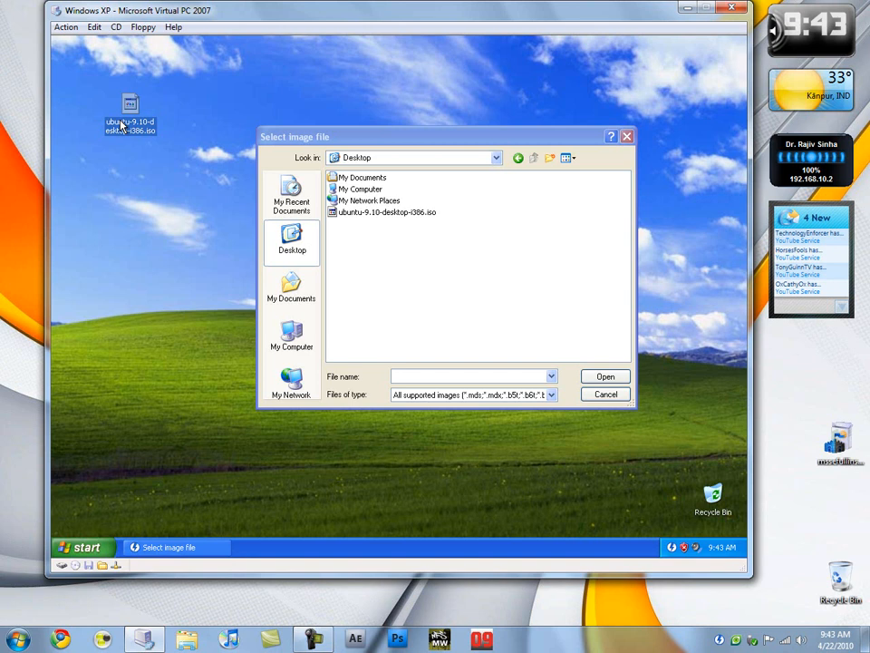
{"action": "left_click", "coordinate": [385, 210]}
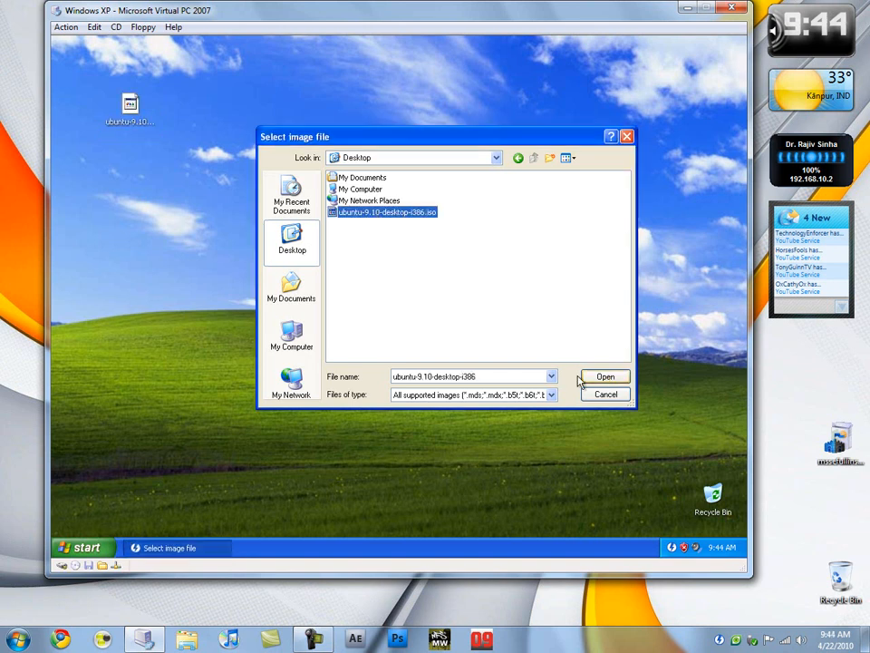
{"action": "left_click", "coordinate": [606, 376]}
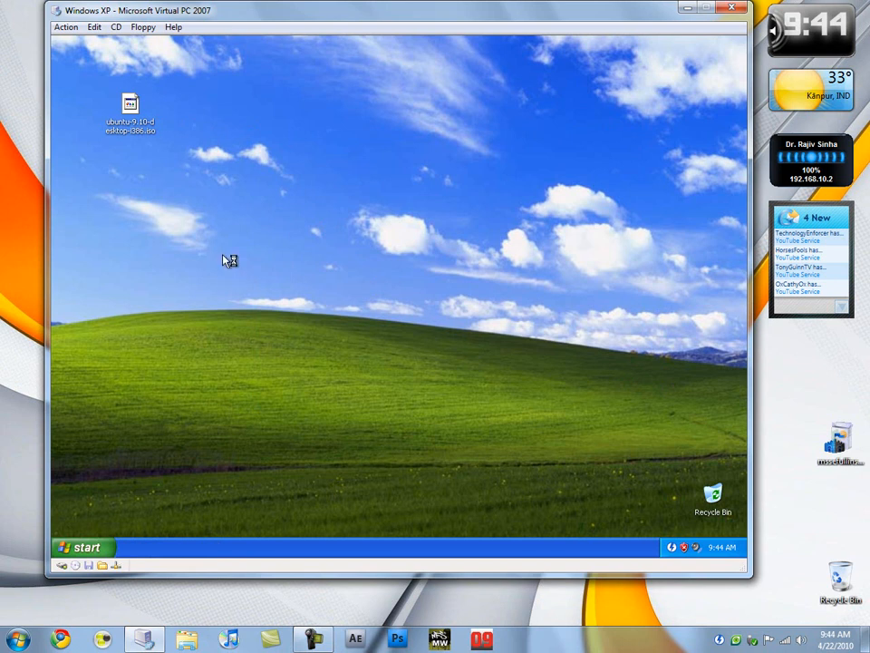
{"action": "mouse_move", "coordinate": [99, 547]}
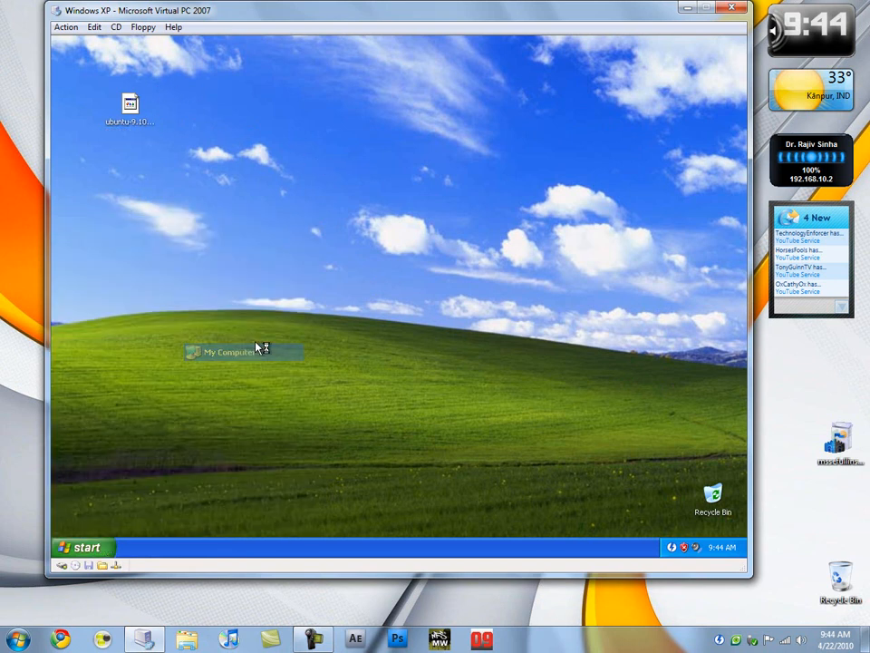
Step: From My Computer, run AutoPlay on Install Ubuntu (E:) to bring up the Ubuntu Menu
{"action": "double_click", "coordinate": [228, 352]}
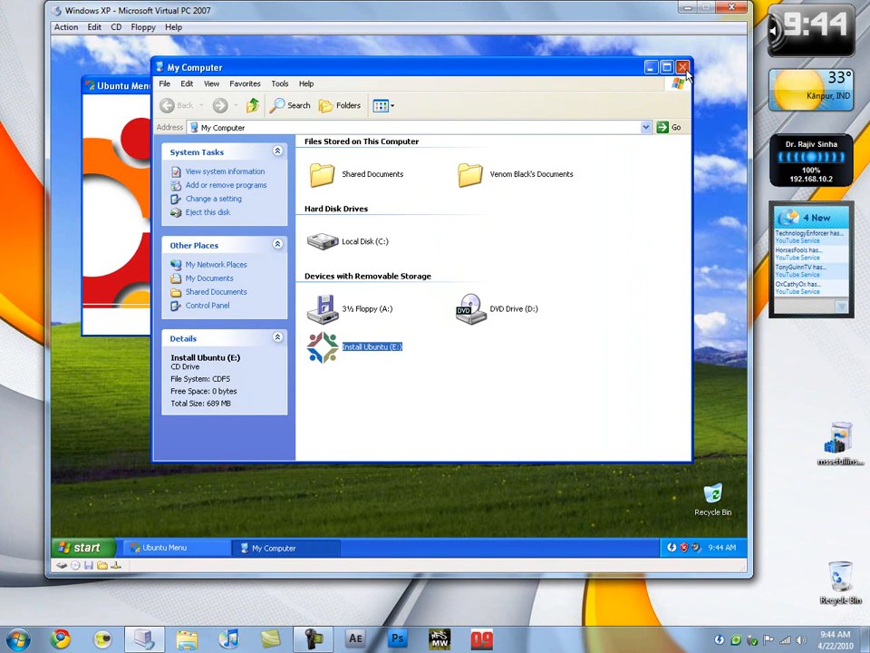
{"action": "left_click", "coordinate": [682, 67]}
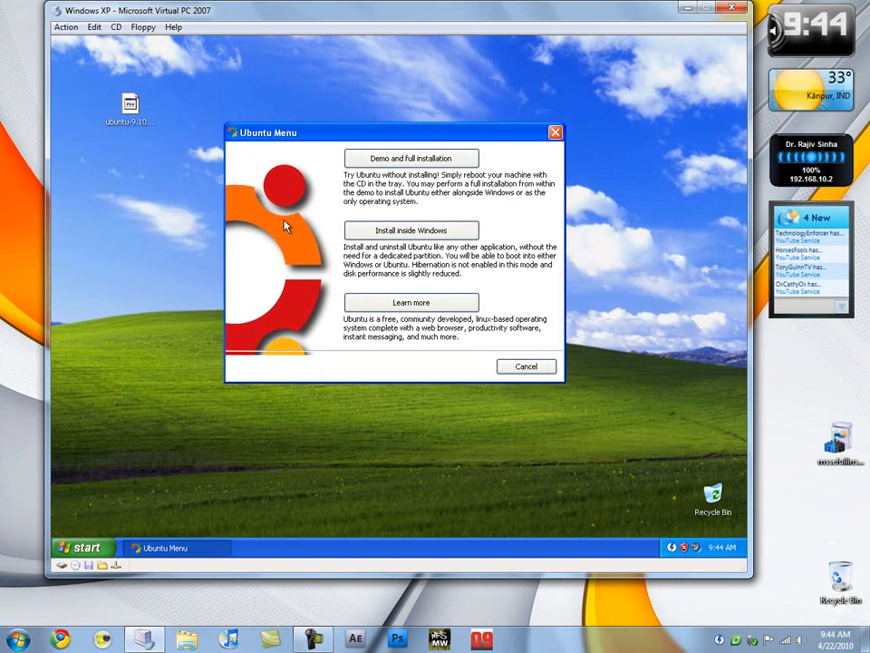
{"action": "mouse_move", "coordinate": [367, 192]}
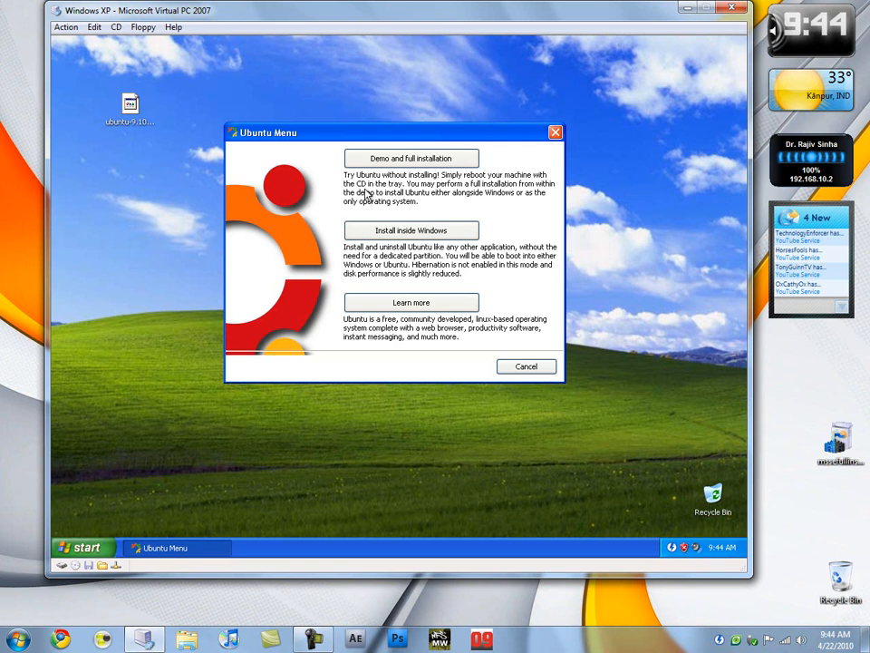
{"action": "mouse_move", "coordinate": [97, 544]}
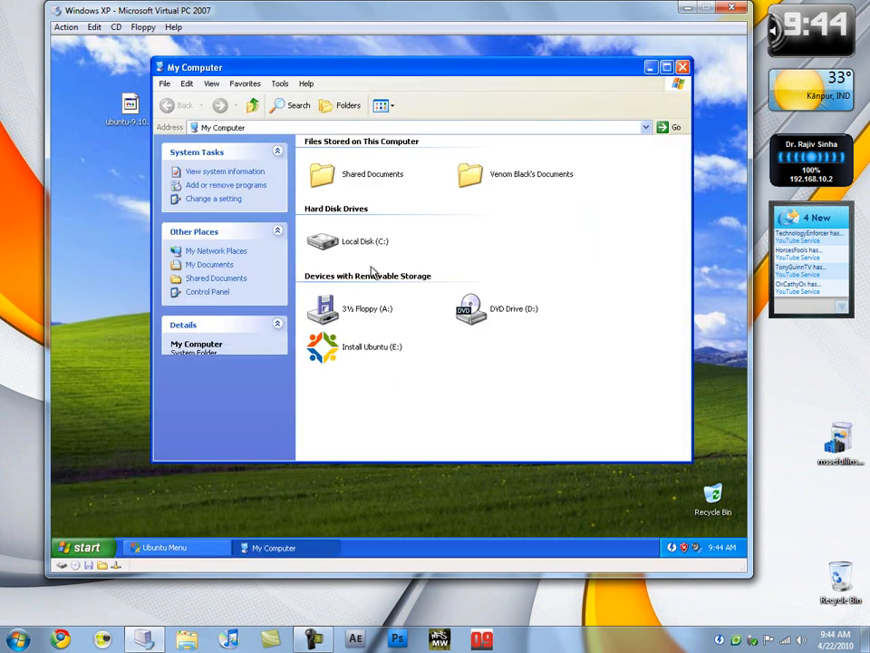
{"action": "right_click", "coordinate": [323, 346]}
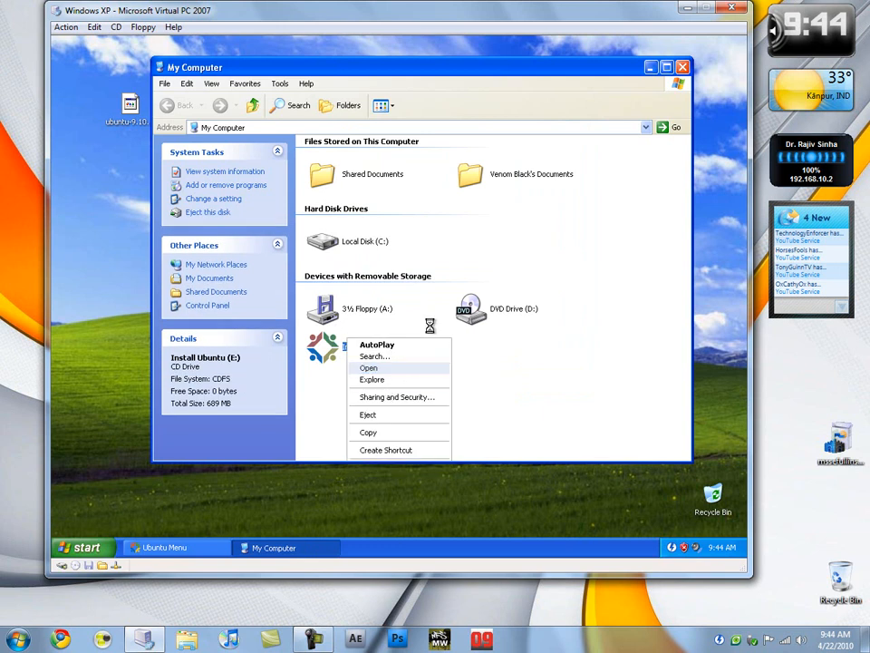
{"action": "left_click", "coordinate": [368, 368]}
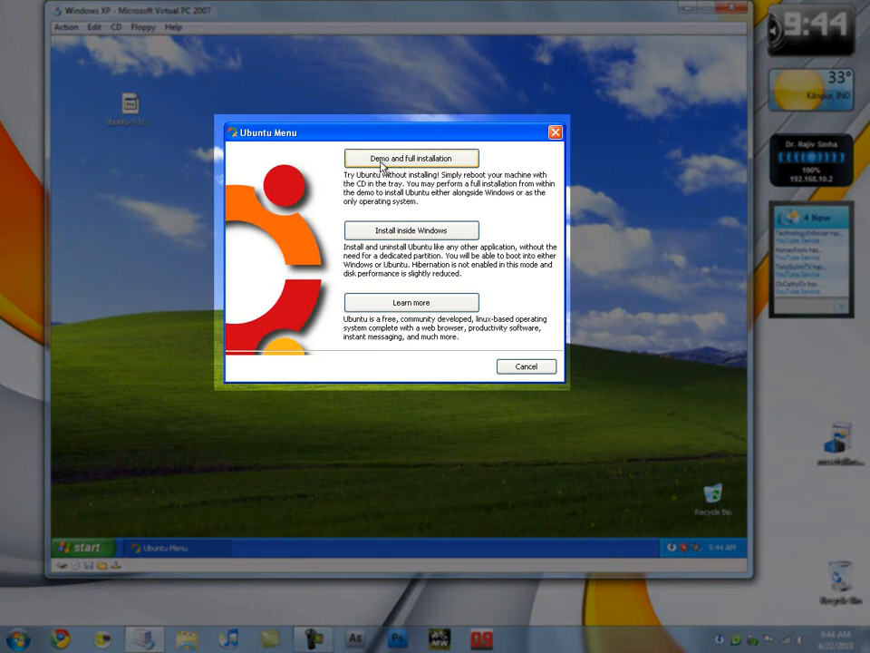
{"action": "mouse_move", "coordinate": [355, 185]}
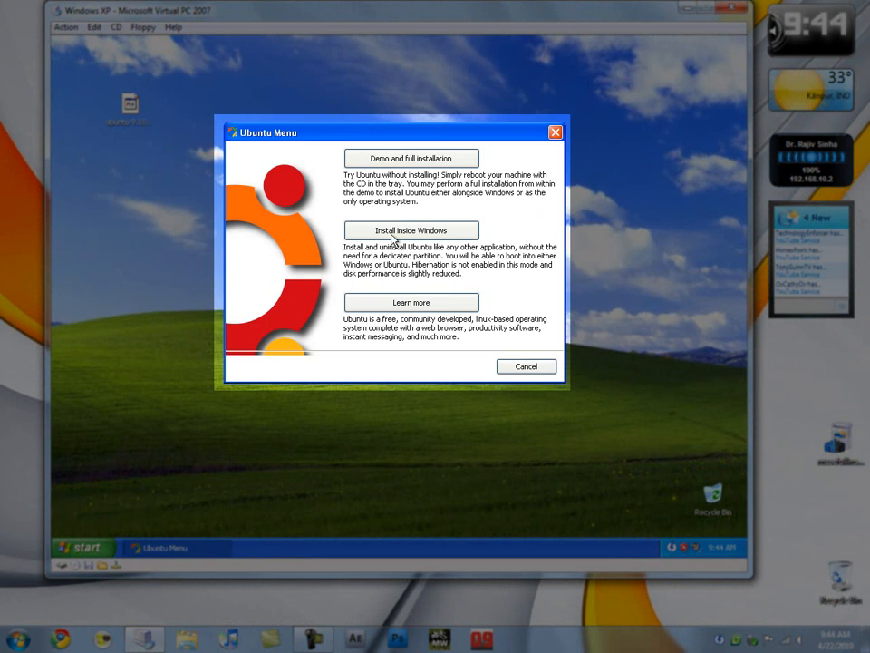
{"action": "mouse_move", "coordinate": [354, 263]}
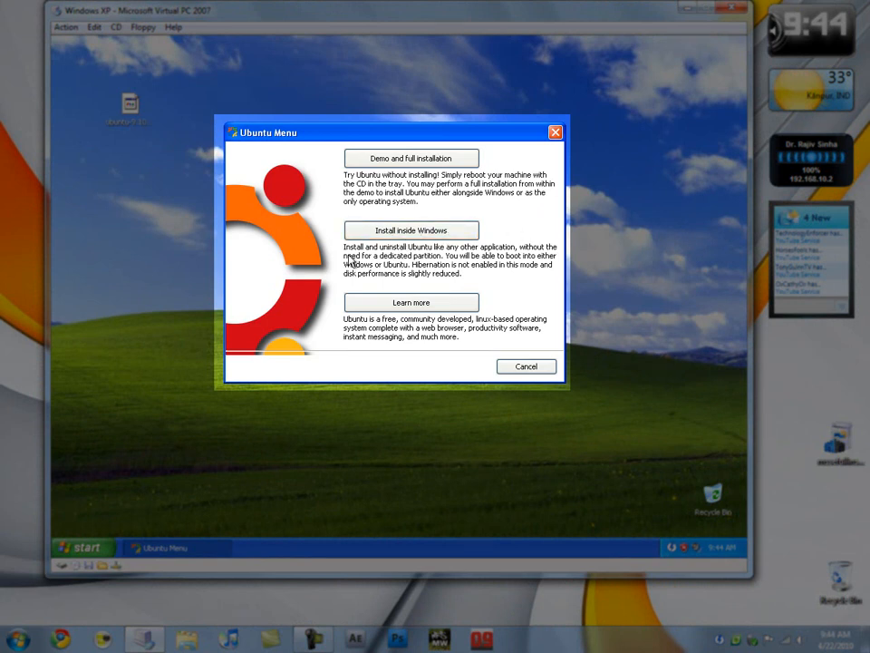
{"action": "mouse_move", "coordinate": [446, 167]}
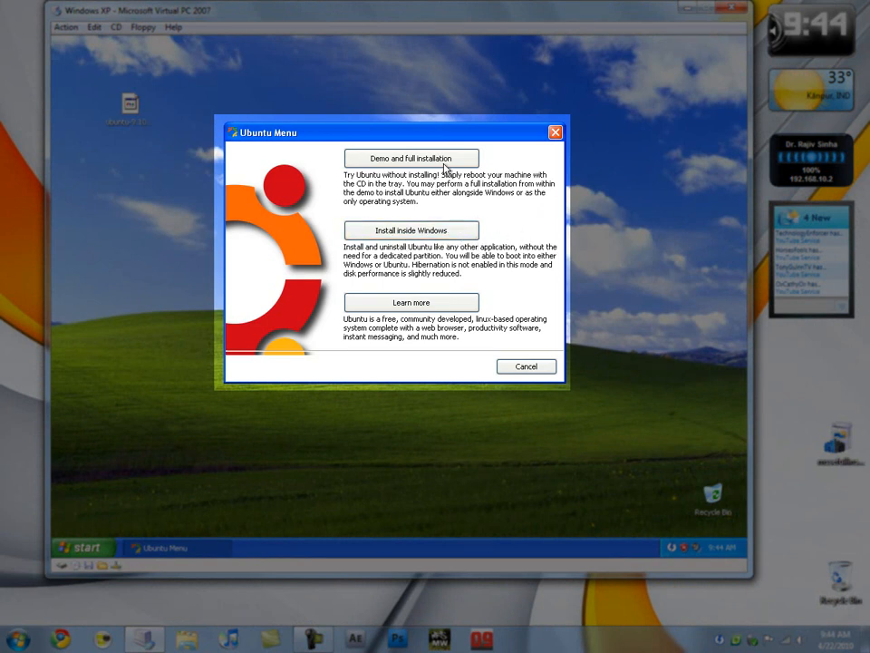
Step: Choose Install inside Windows on C: at 17GB, replace the username, enter the password, and start installing
{"action": "left_click", "coordinate": [410, 228]}
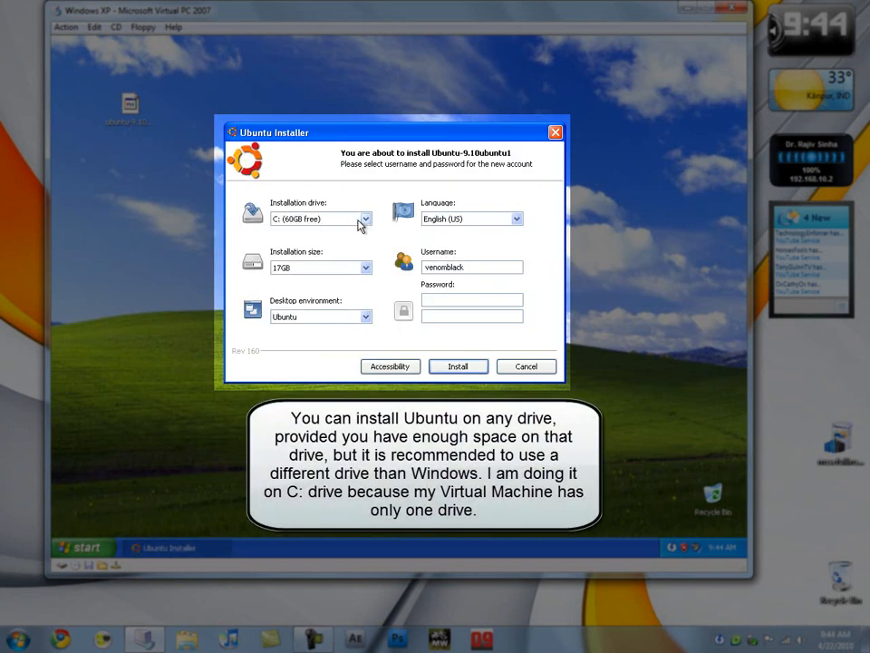
{"action": "left_click", "coordinate": [318, 218]}
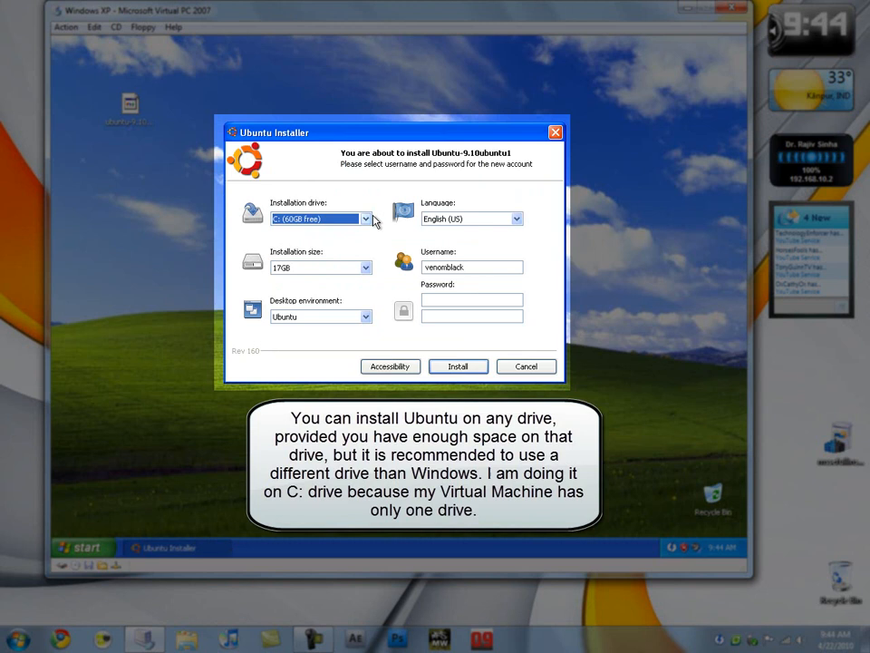
{"action": "mouse_move", "coordinate": [319, 279]}
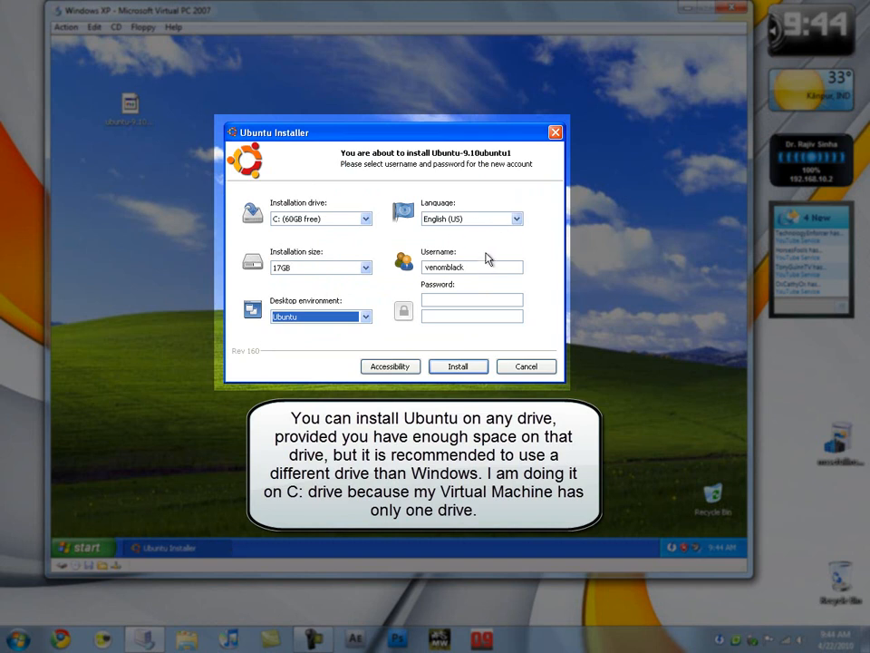
{"action": "triple_click", "coordinate": [472, 267]}
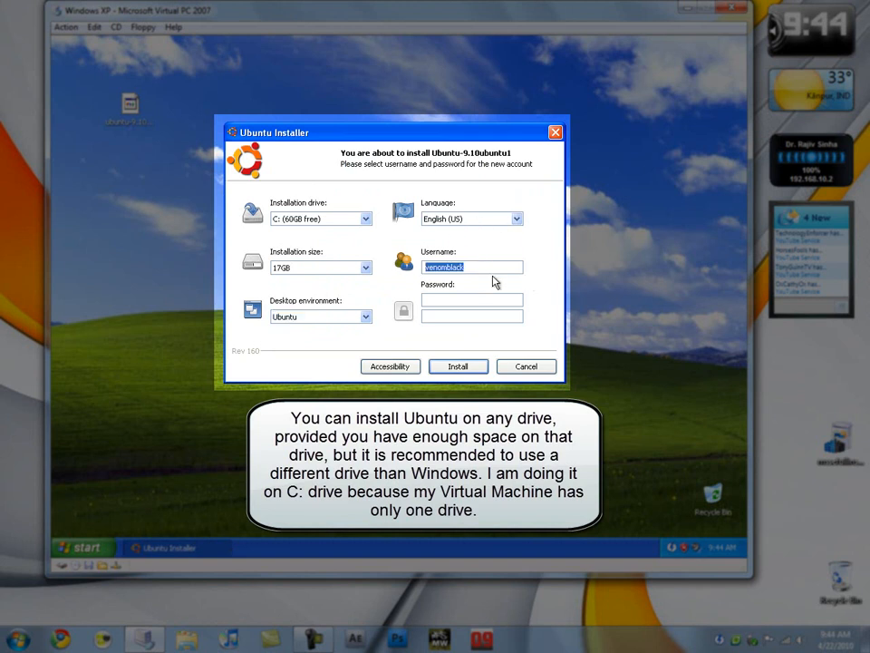
{"action": "left_click", "coordinate": [471, 267]}
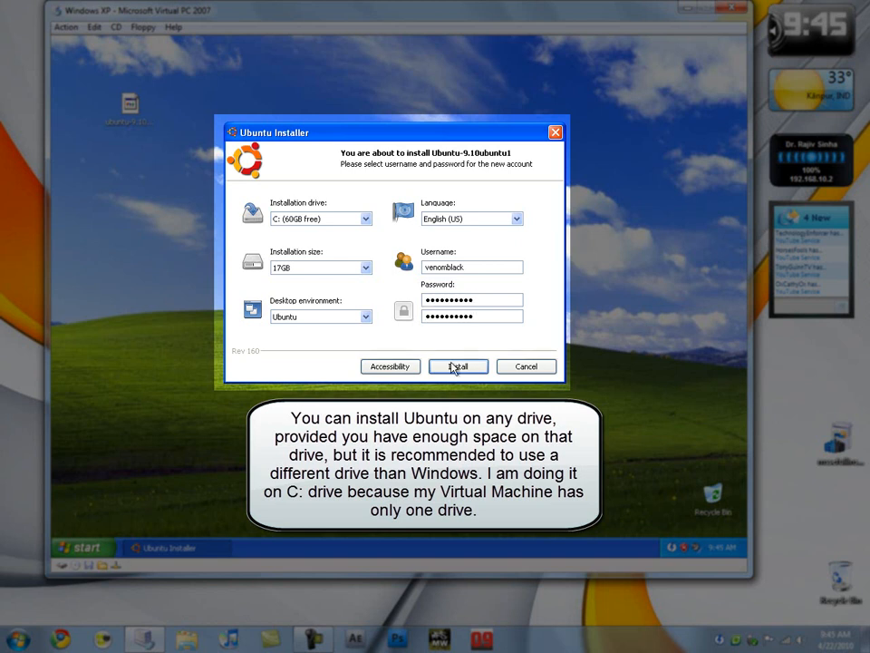
{"action": "left_click", "coordinate": [457, 367]}
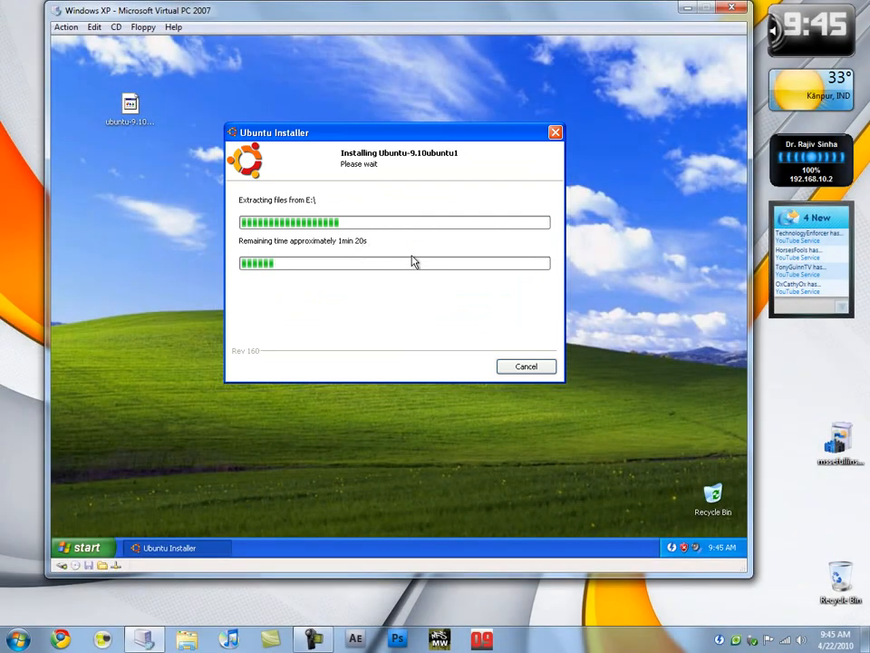
{"action": "mouse_move", "coordinate": [644, 330]}
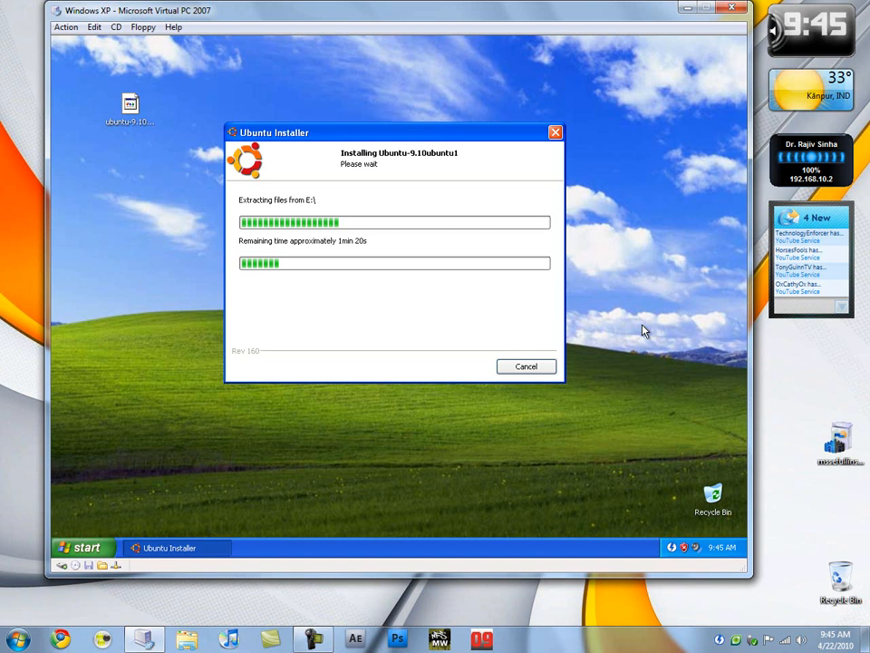
{"action": "mouse_move", "coordinate": [629, 284]}
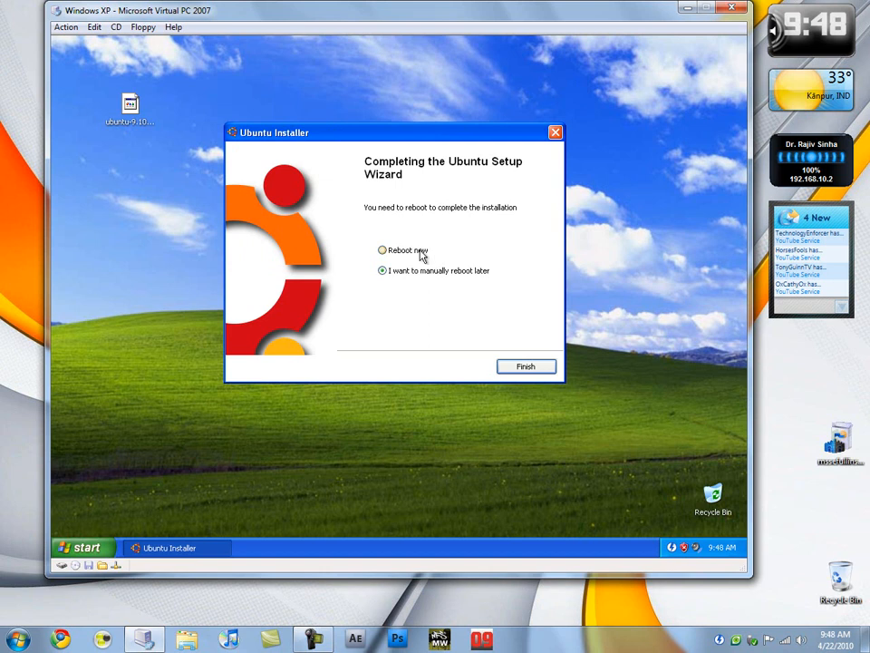
Step: Choose Reboot now and finish the Ubuntu setup wizard so the XP guest restarts
{"action": "left_click", "coordinate": [383, 251]}
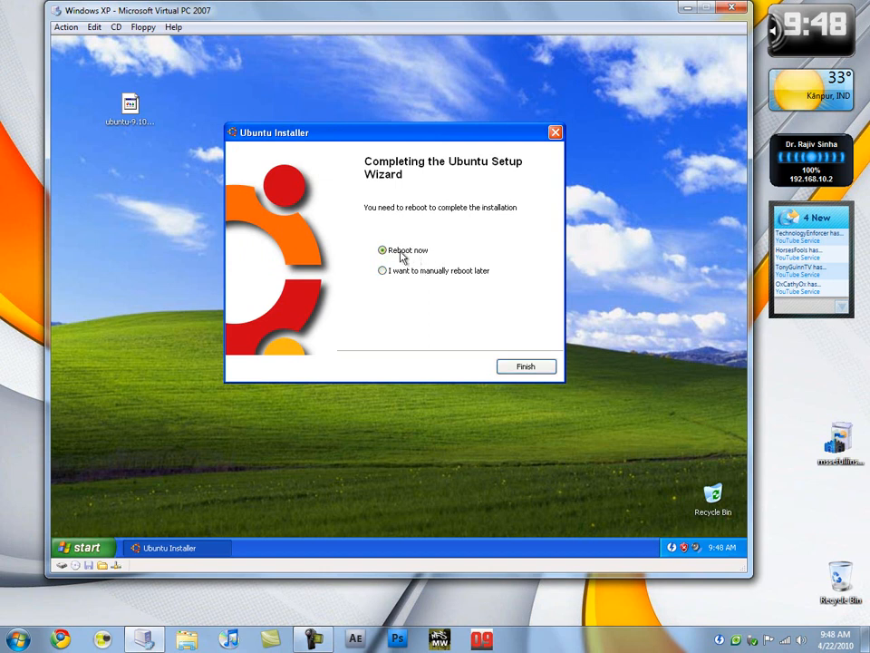
{"action": "left_click", "coordinate": [526, 366]}
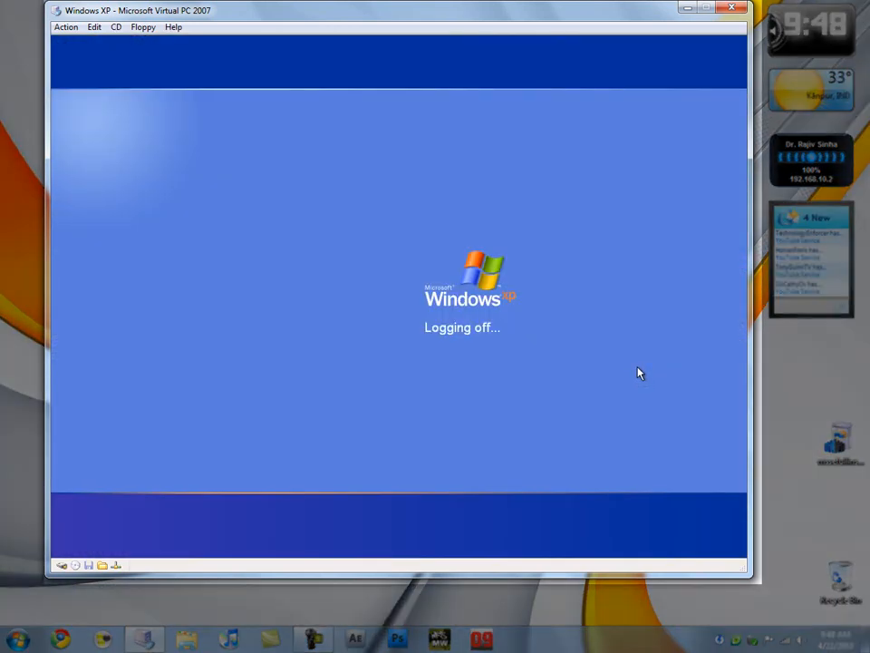
{"action": "mouse_move", "coordinate": [656, 316]}
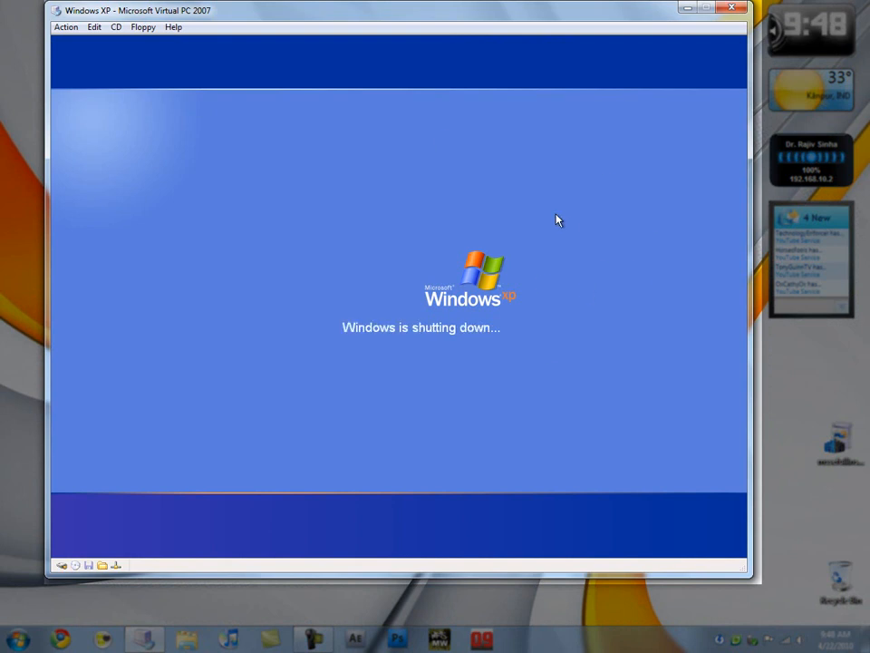
{"action": "mouse_move", "coordinate": [606, 138]}
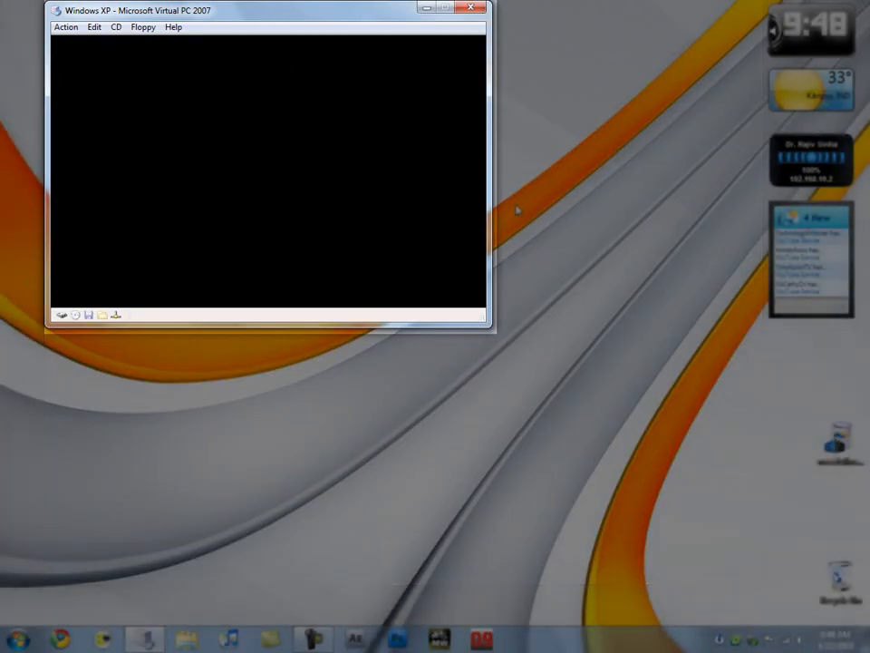
{"action": "mouse_move", "coordinate": [535, 149]}
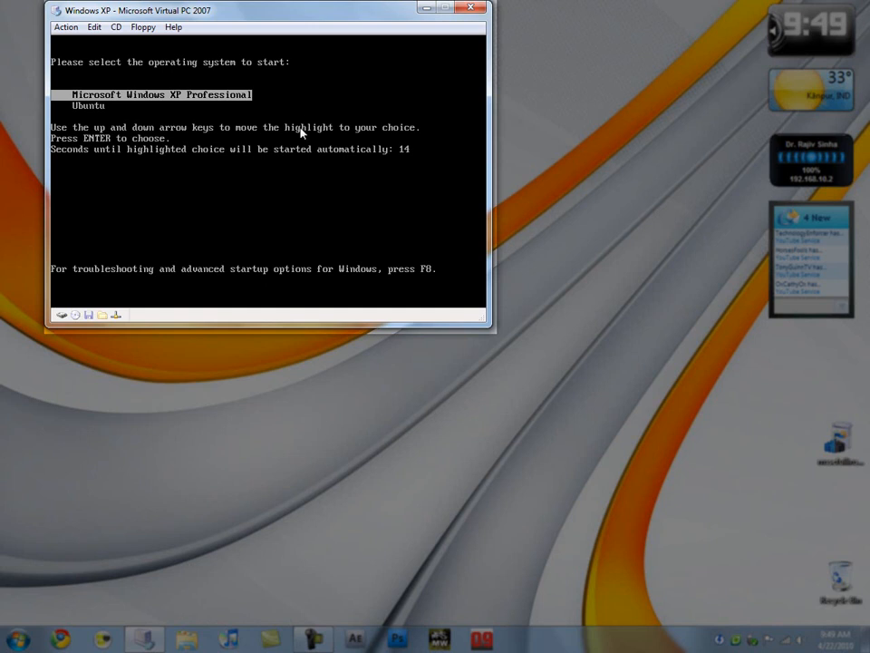
Step: Select the Ubuntu entry at the boot menu so the installation begins loading
{"action": "key", "text": "down"}
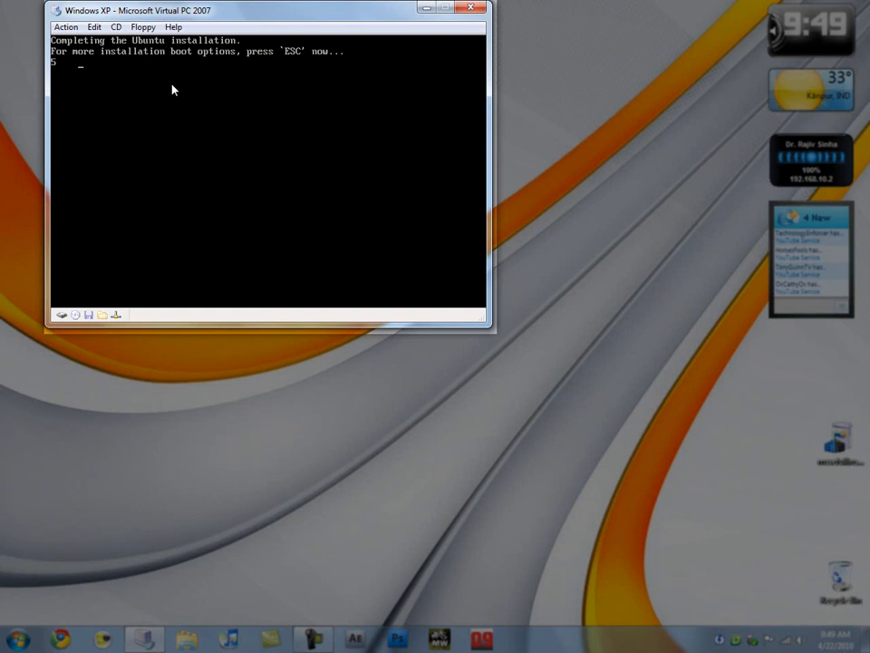
{"action": "mouse_move", "coordinate": [297, 73]}
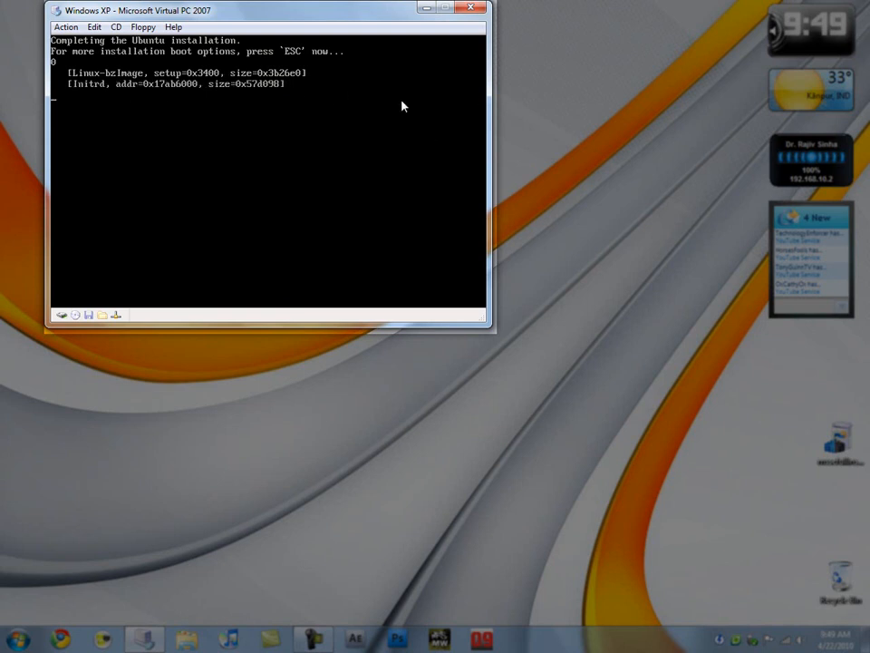
{"action": "mouse_move", "coordinate": [381, 142]}
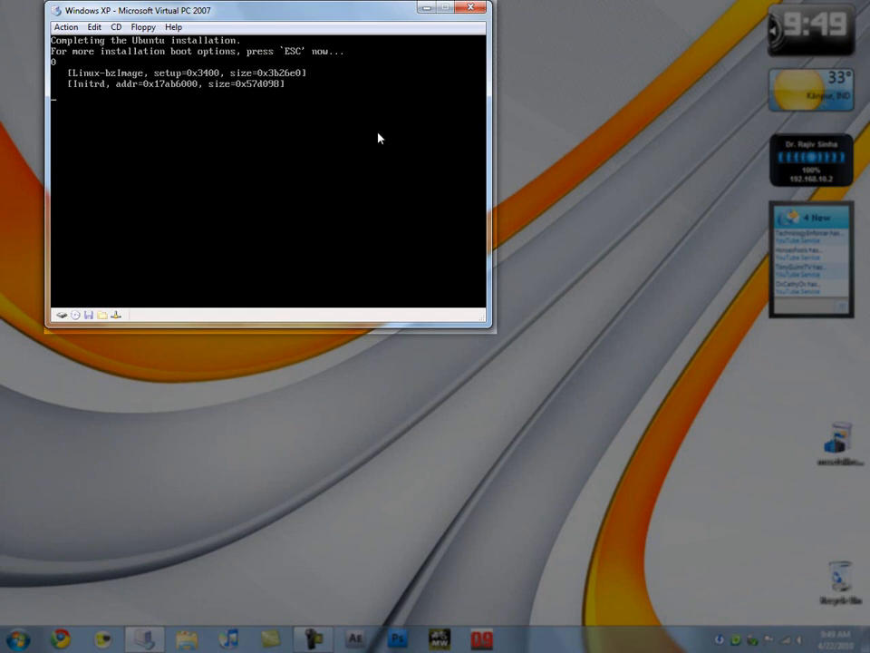
{"action": "mouse_move", "coordinate": [377, 130]}
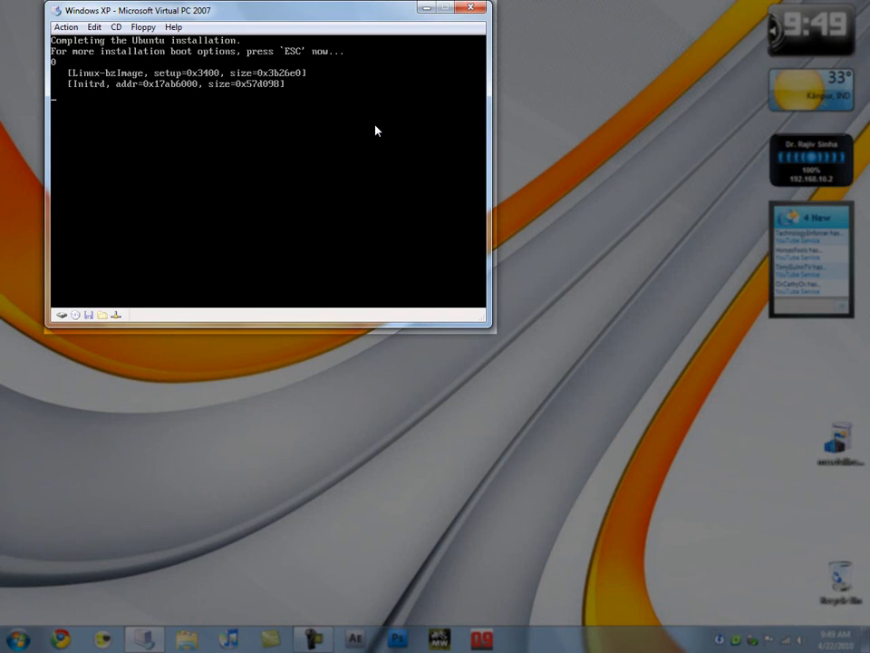
{"action": "mouse_move", "coordinate": [384, 123]}
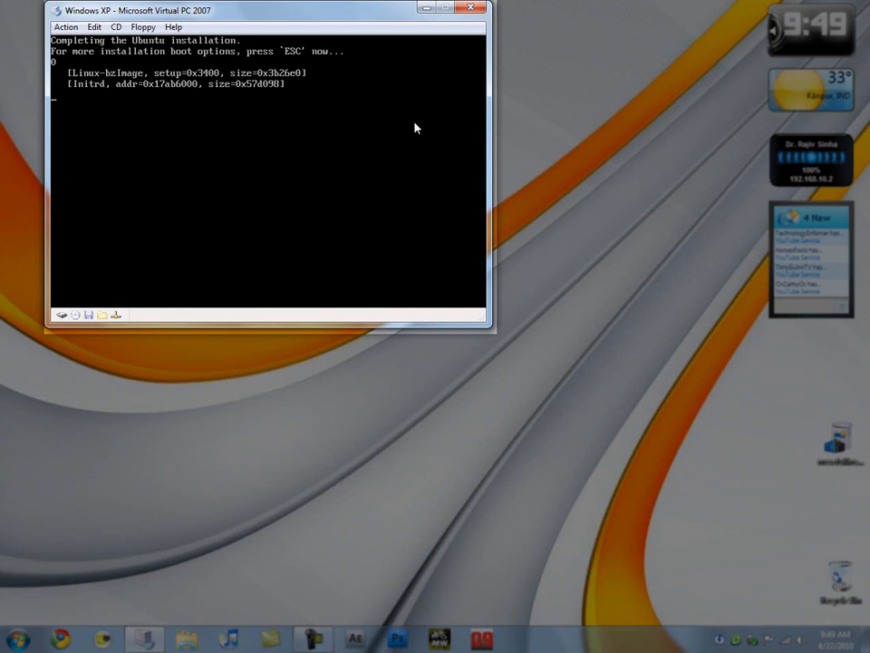
{"action": "mouse_move", "coordinate": [234, 347]}
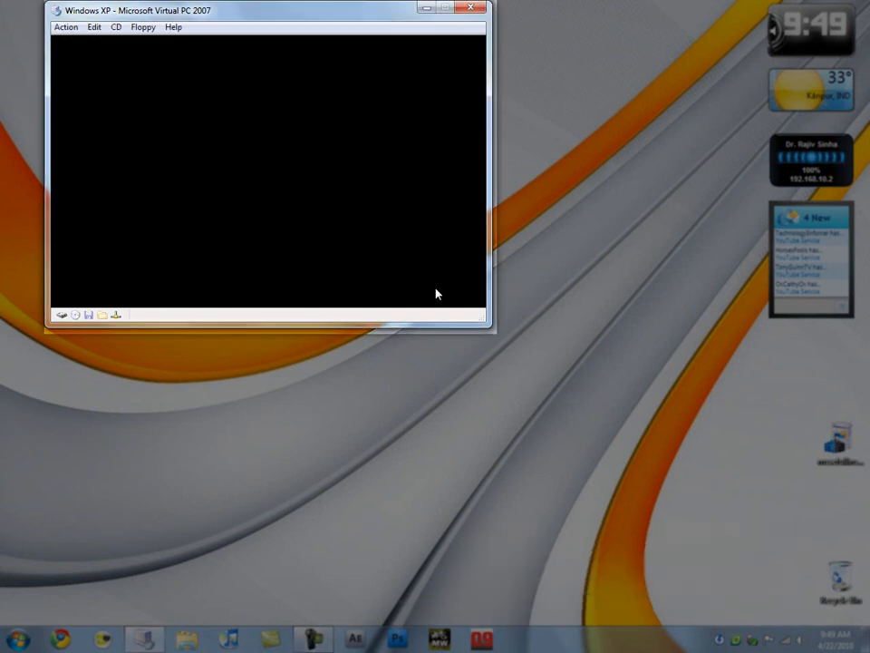
{"action": "mouse_move", "coordinate": [428, 134]}
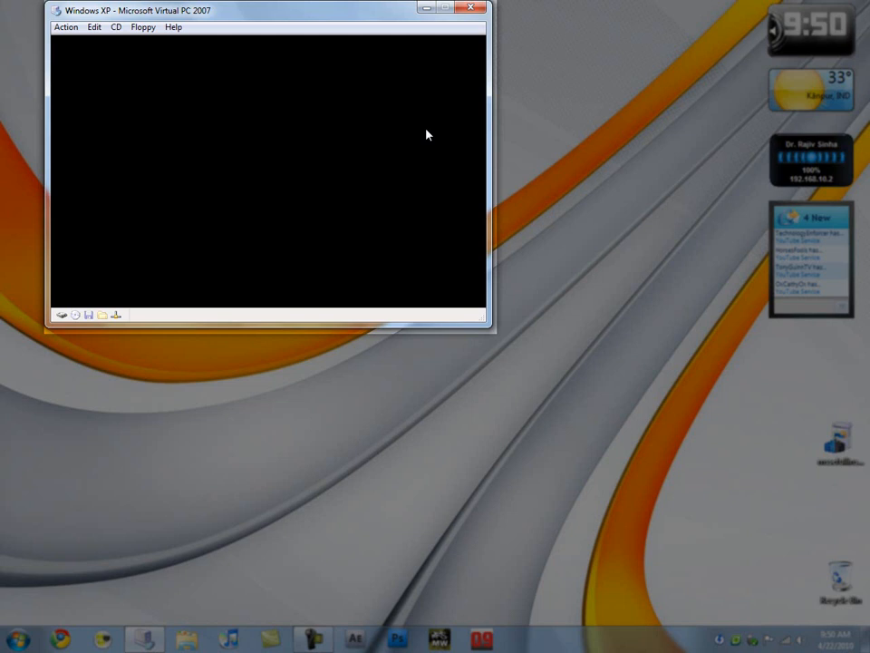
{"action": "mouse_move", "coordinate": [317, 16]}
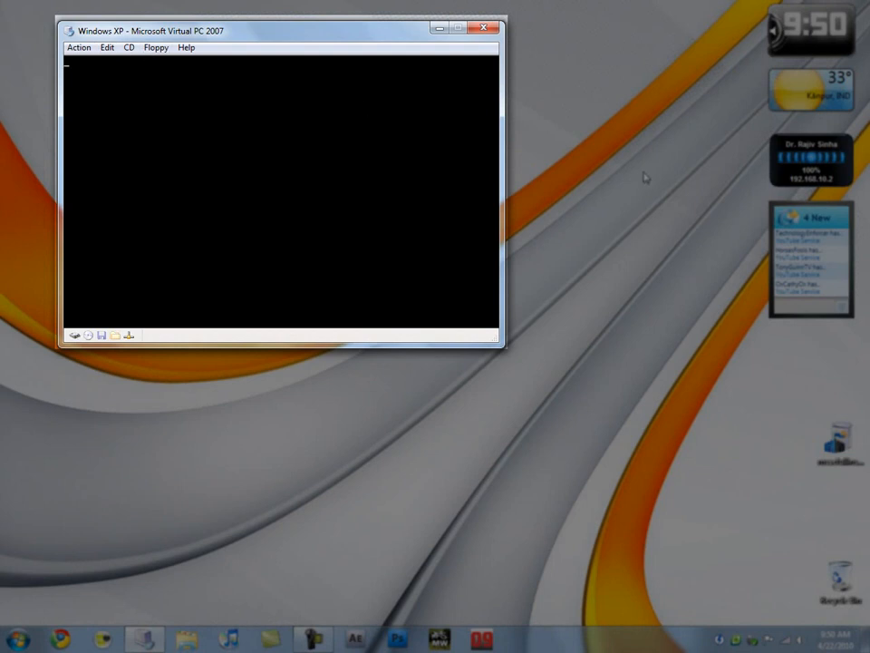
{"action": "mouse_move", "coordinate": [166, 562]}
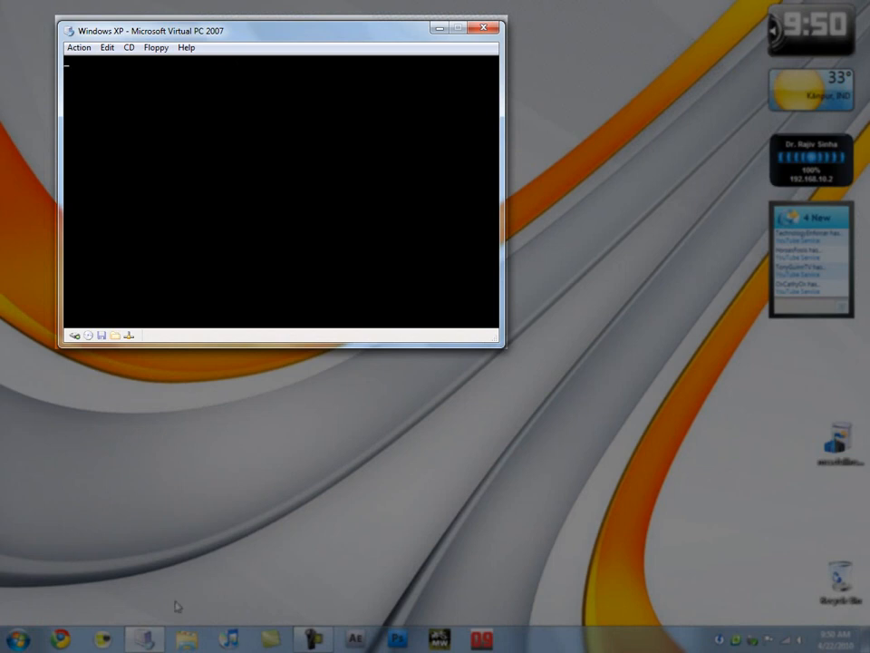
{"action": "mouse_move", "coordinate": [734, 156]}
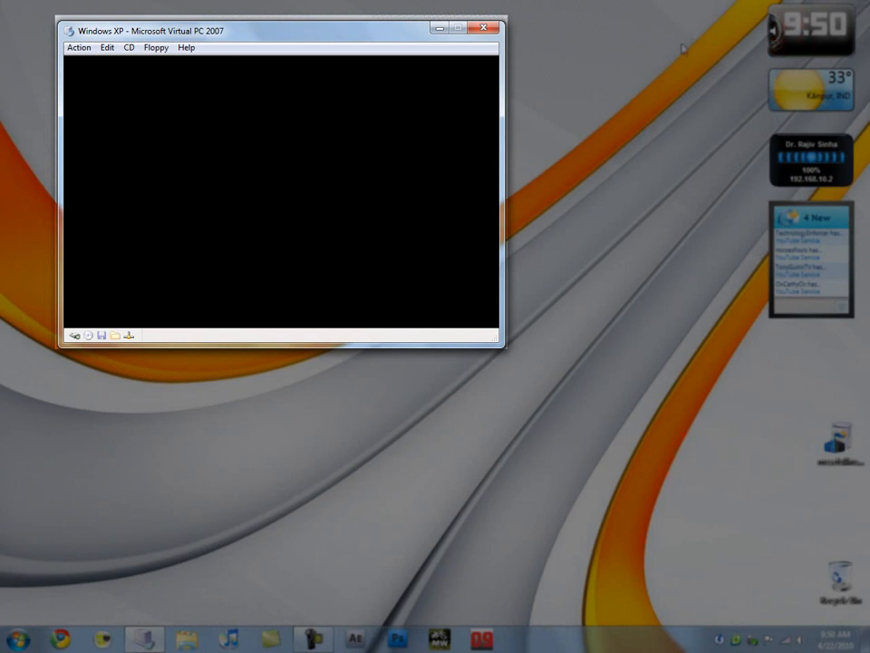
{"action": "mouse_move", "coordinate": [569, 333]}
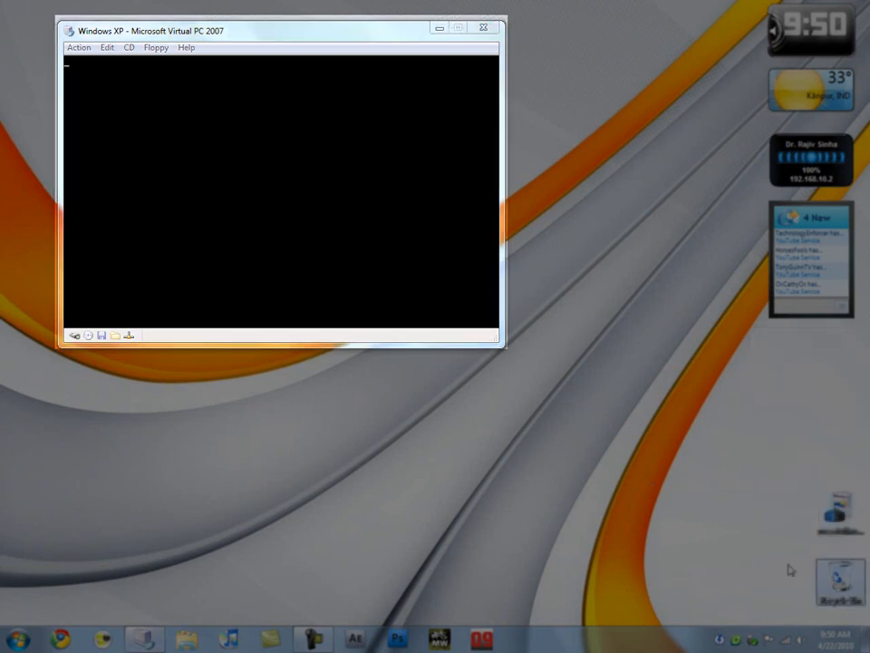
{"action": "mouse_move", "coordinate": [734, 515]}
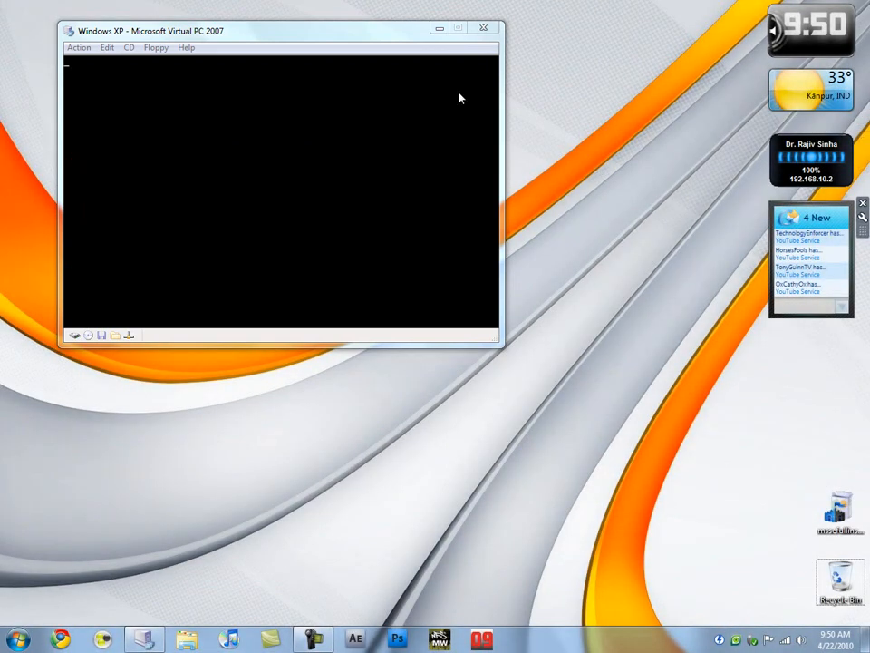
{"action": "mouse_move", "coordinate": [569, 56]}
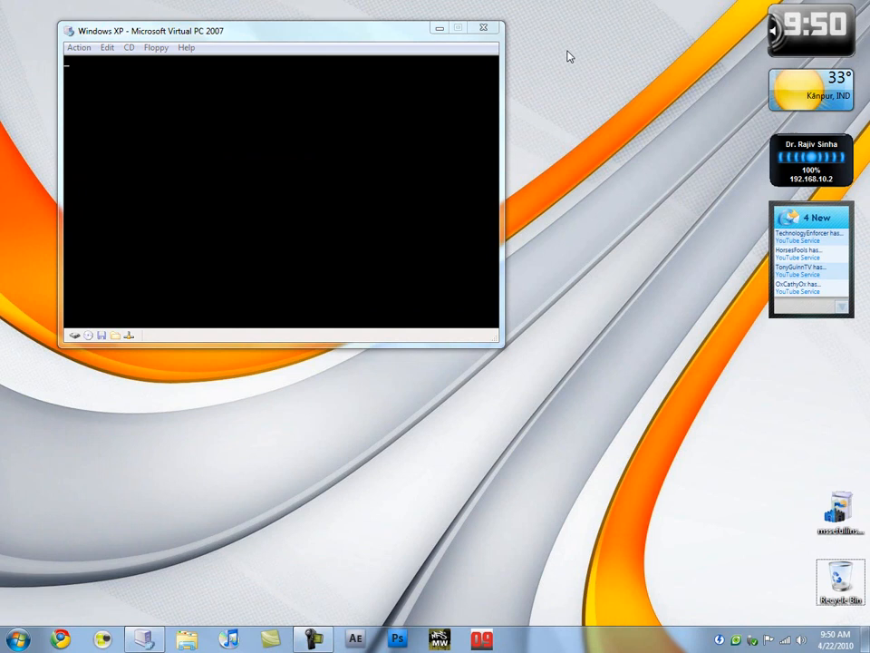
{"action": "mouse_move", "coordinate": [566, 75]}
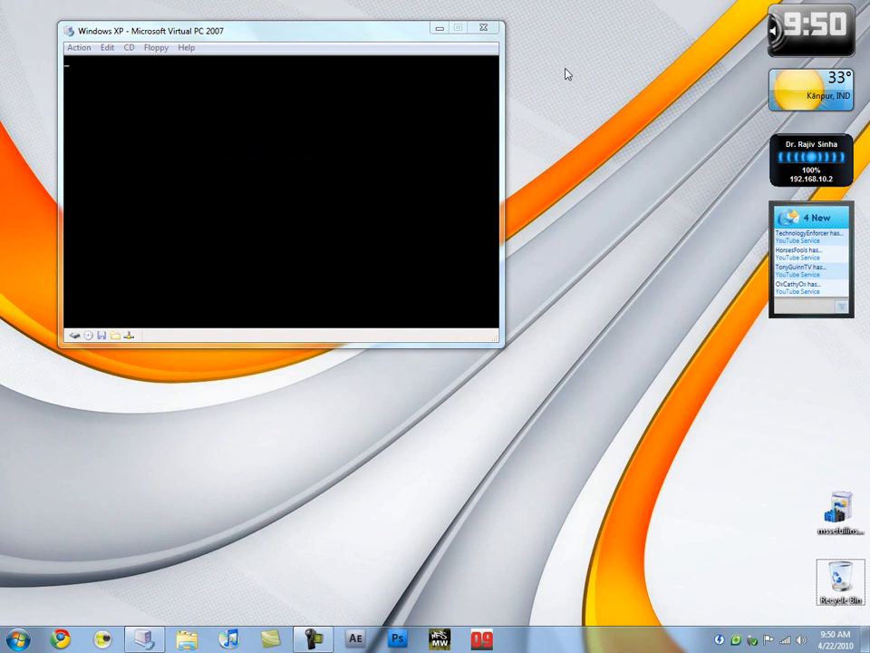
{"action": "mouse_move", "coordinate": [352, 566]}
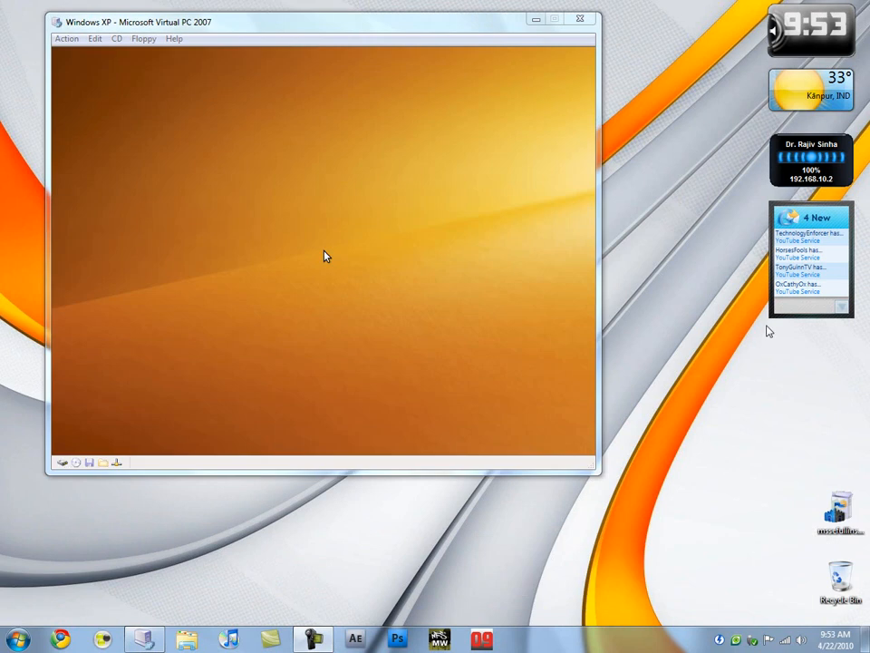
{"action": "mouse_move", "coordinate": [602, 462]}
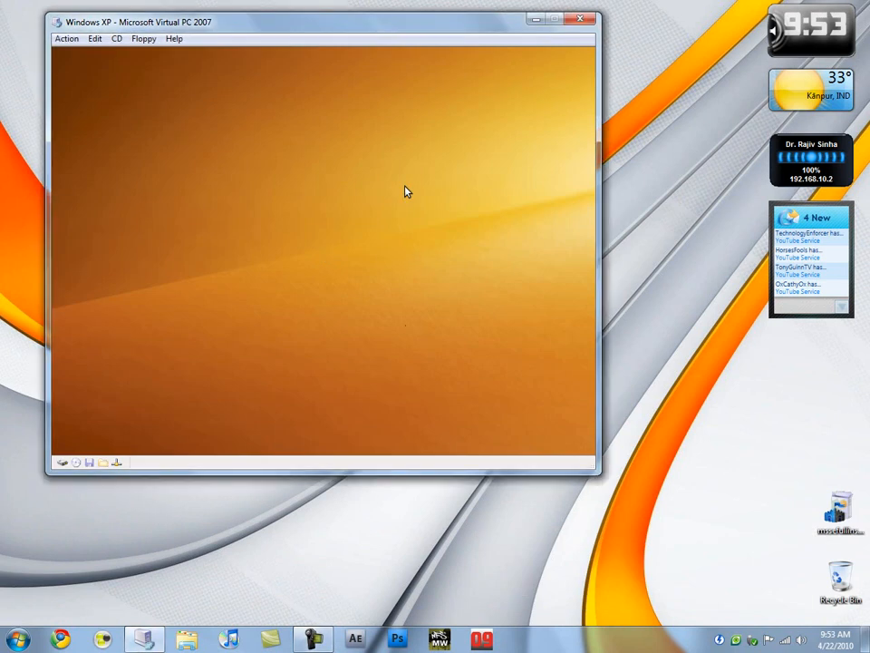
{"action": "mouse_move", "coordinate": [254, 123]}
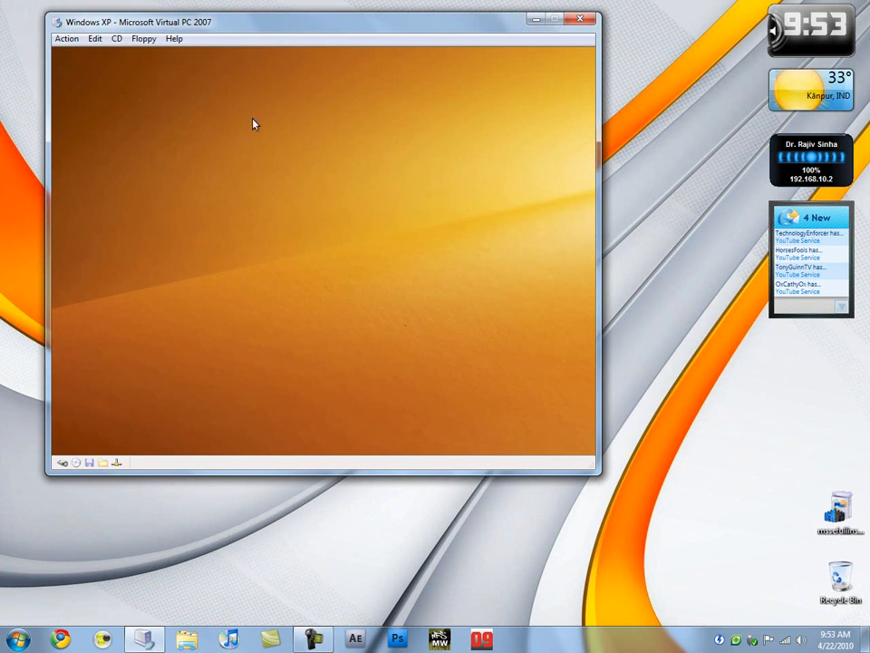
{"action": "mouse_move", "coordinate": [530, 185]}
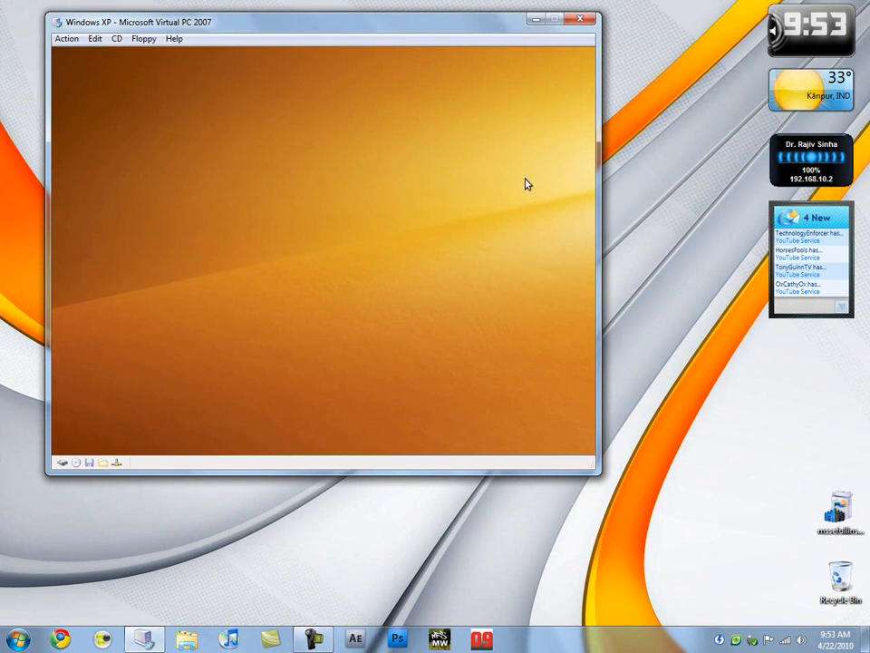
{"action": "mouse_move", "coordinate": [328, 217]}
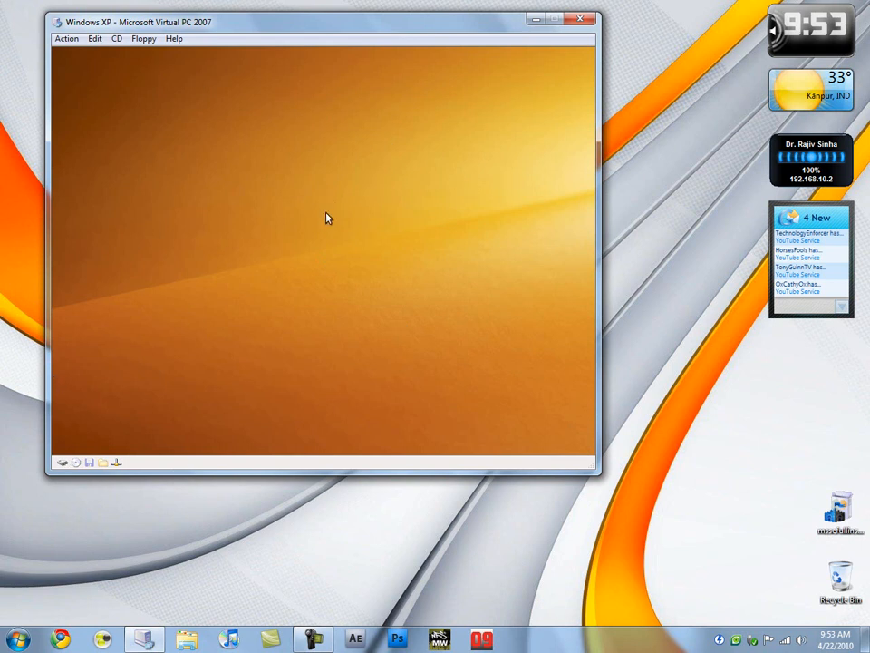
{"action": "mouse_move", "coordinate": [327, 257]}
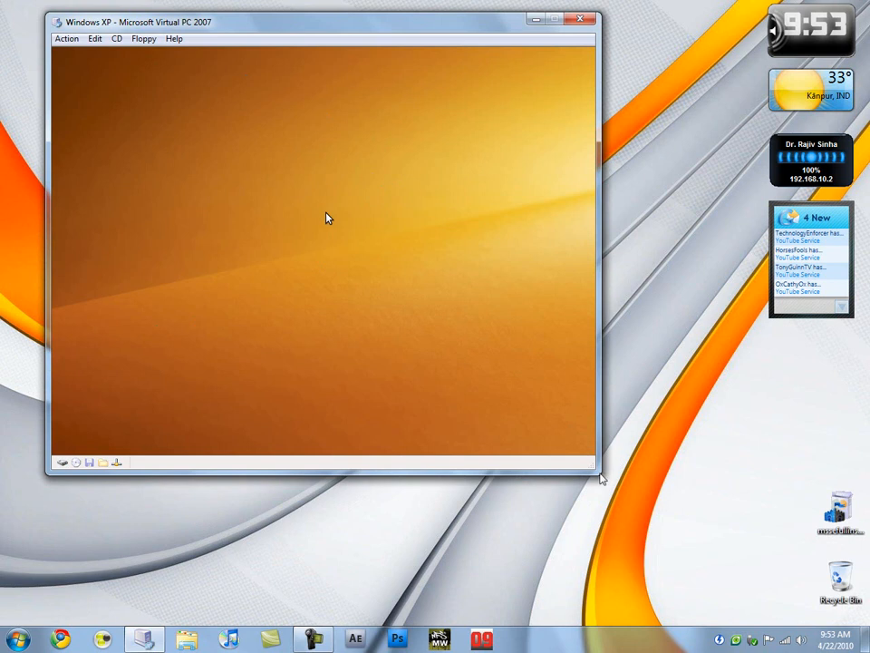
{"action": "mouse_move", "coordinate": [370, 185]}
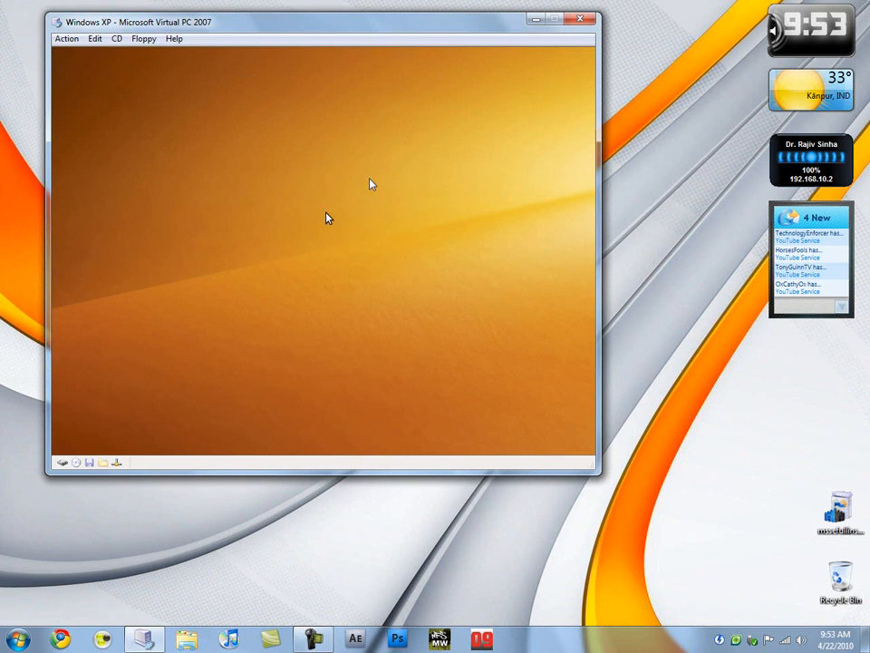
{"action": "mouse_move", "coordinate": [328, 218]}
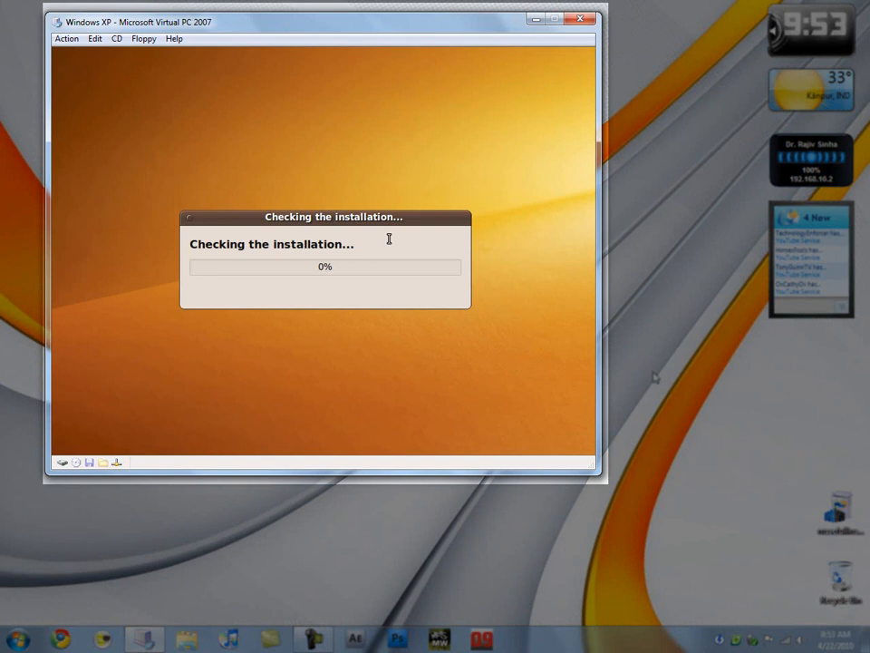
{"action": "mouse_move", "coordinate": [286, 545]}
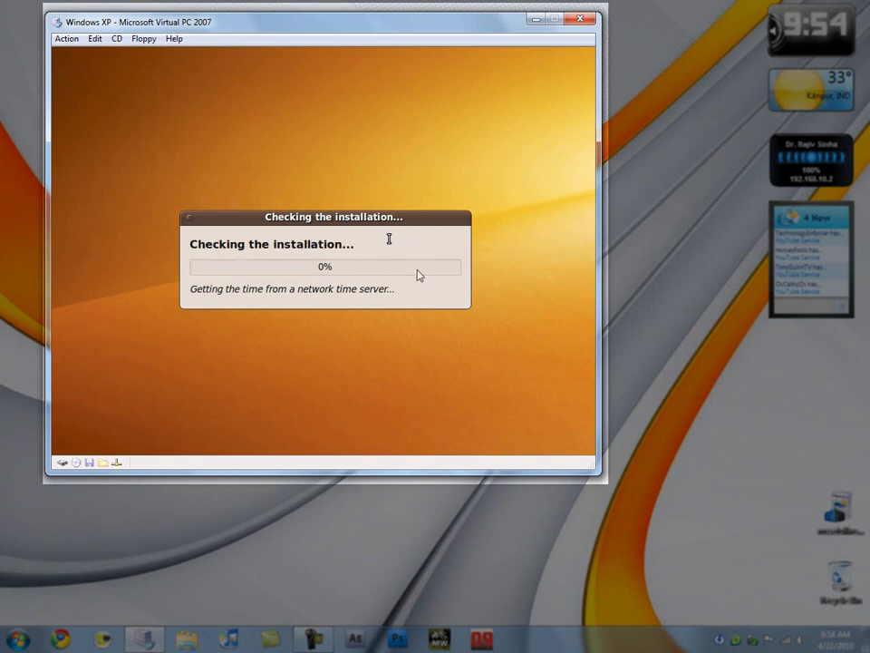
{"action": "mouse_move", "coordinate": [337, 286]}
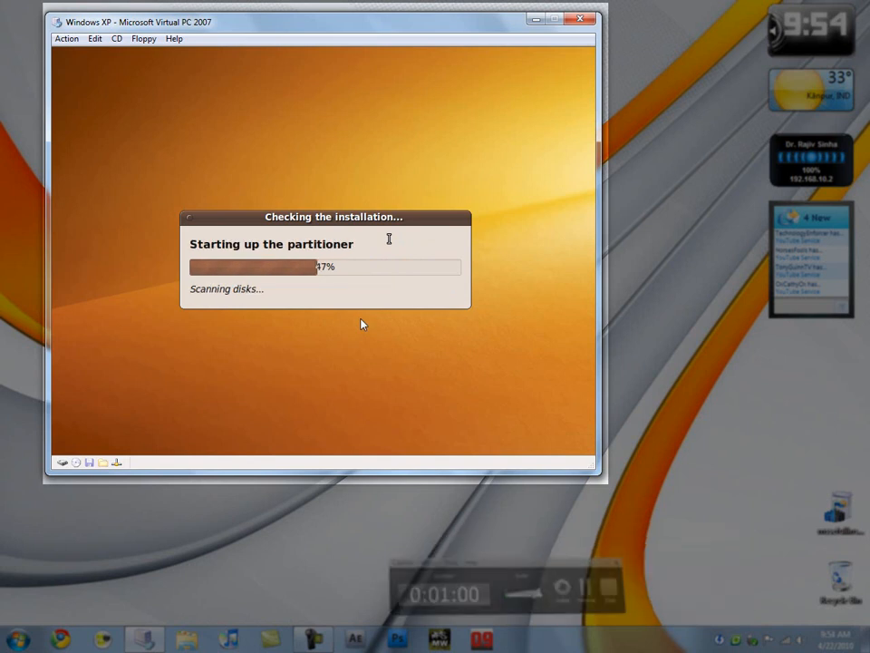
{"action": "mouse_move", "coordinate": [308, 279]}
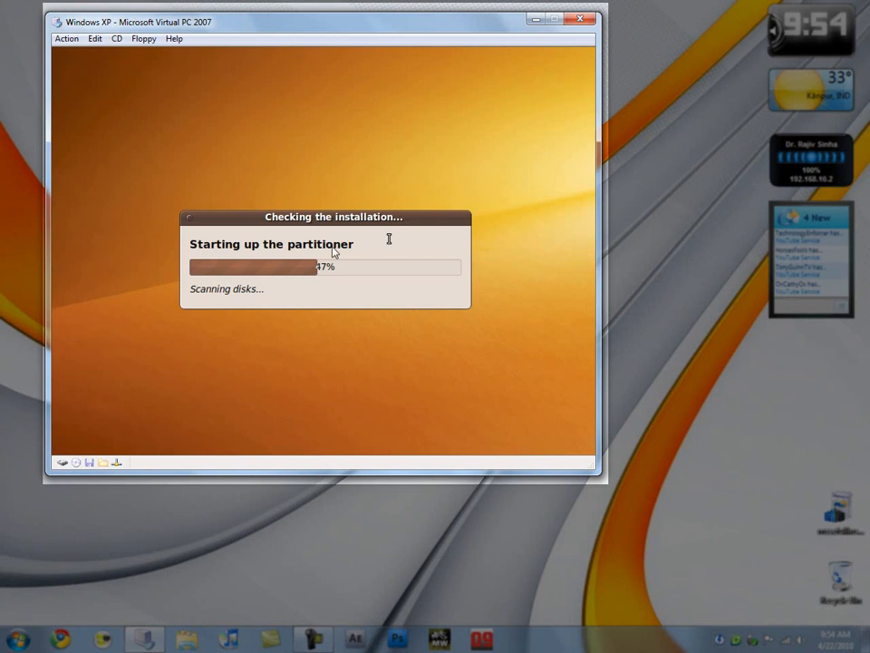
{"action": "mouse_move", "coordinate": [451, 250]}
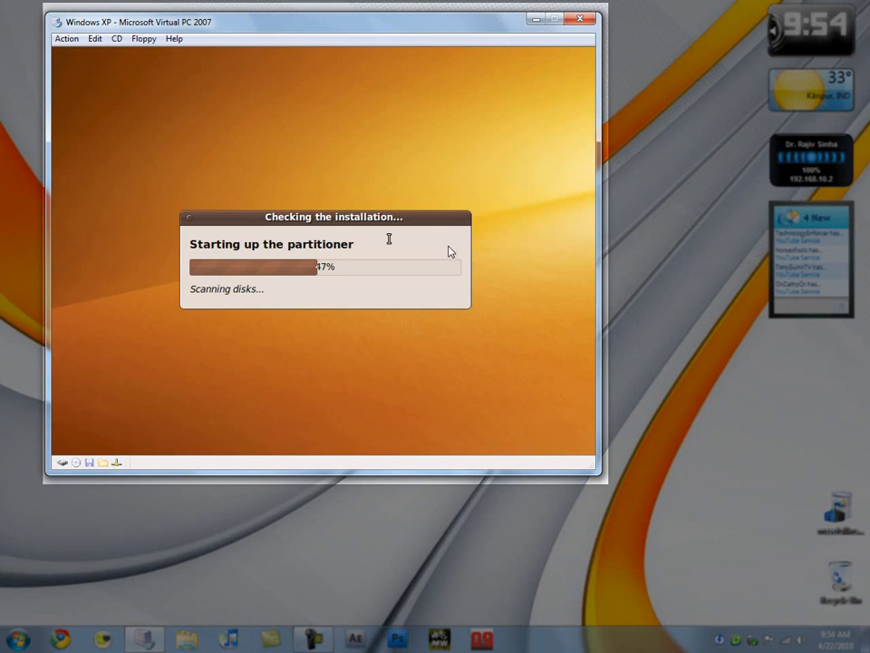
{"action": "mouse_move", "coordinate": [417, 348]}
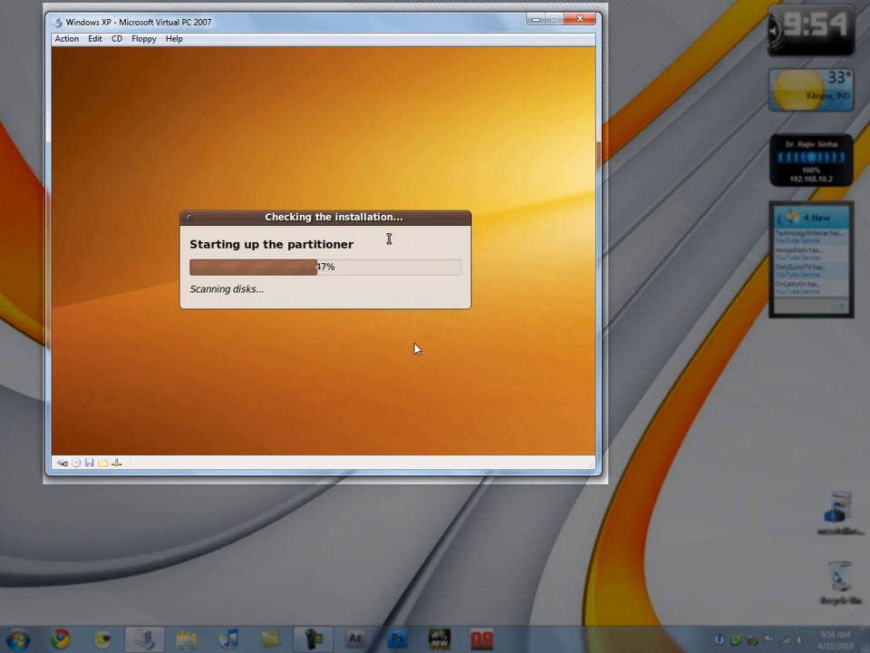
{"action": "mouse_move", "coordinate": [405, 238]}
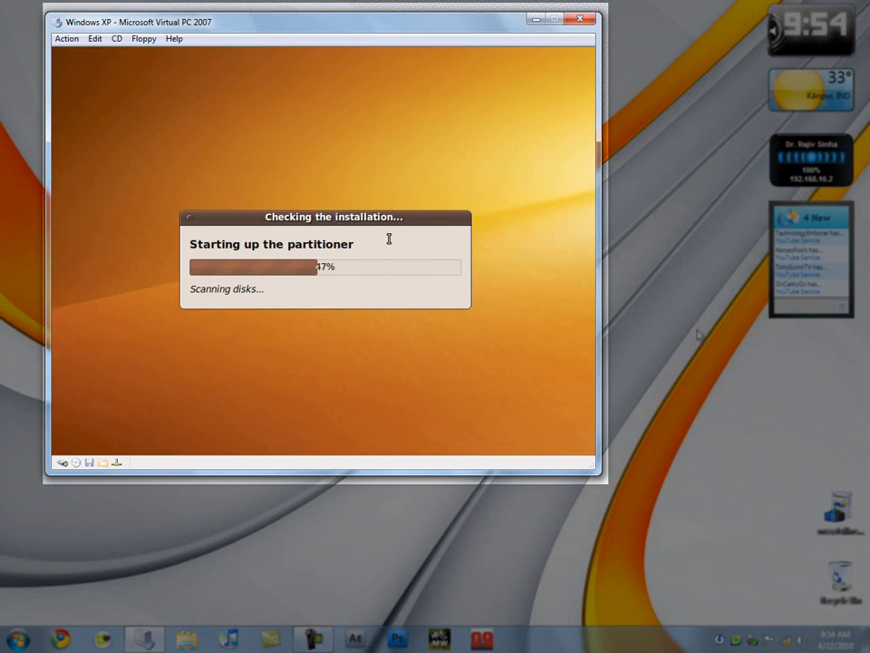
{"action": "mouse_move", "coordinate": [705, 417]}
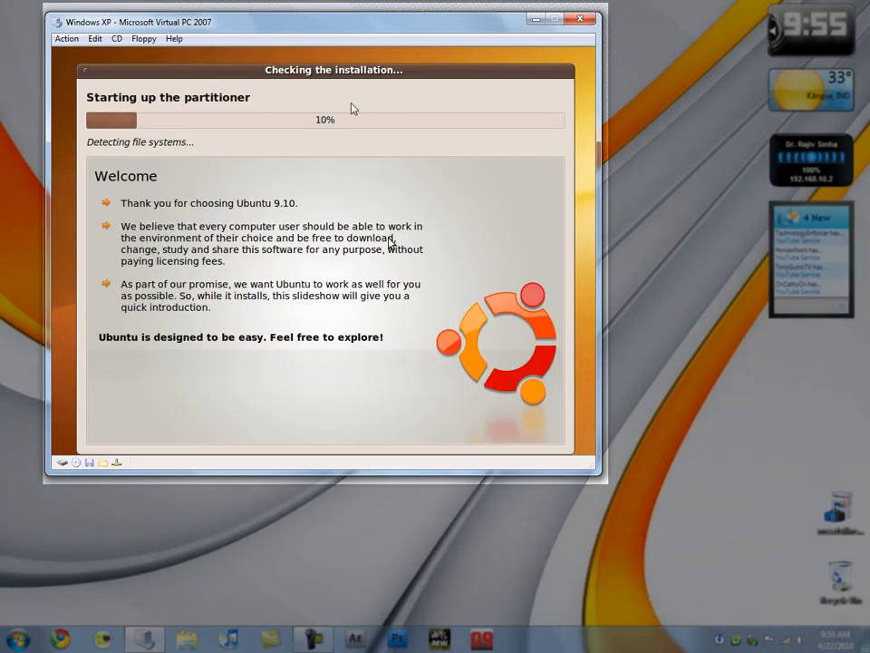
{"action": "mouse_move", "coordinate": [558, 265]}
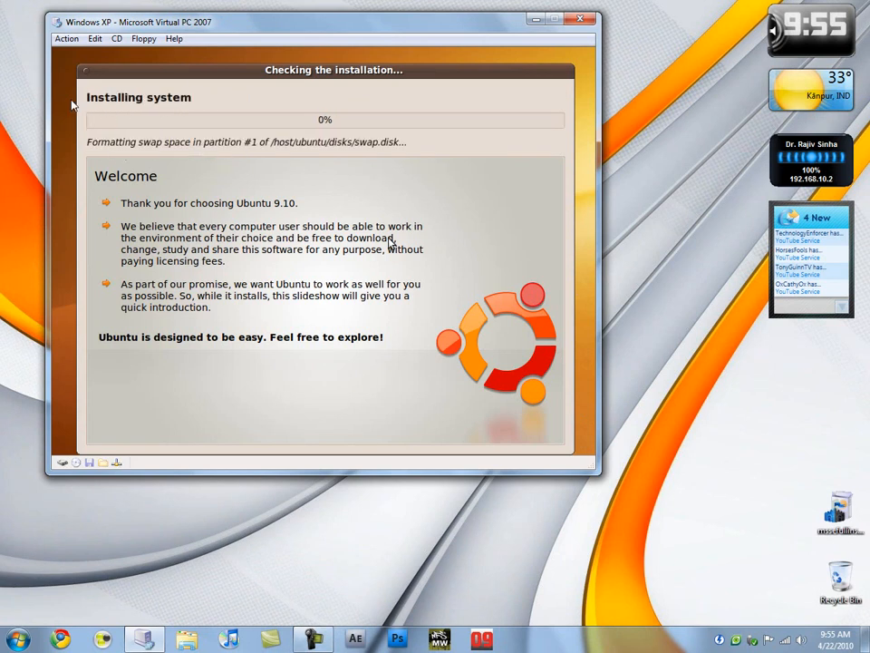
{"action": "mouse_move", "coordinate": [174, 81]}
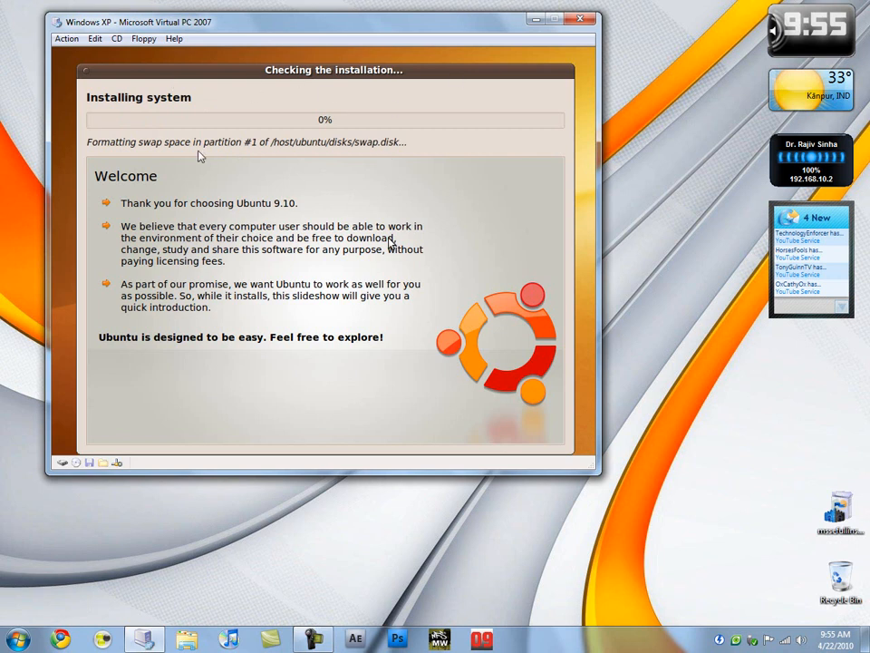
{"action": "mouse_move", "coordinate": [413, 243]}
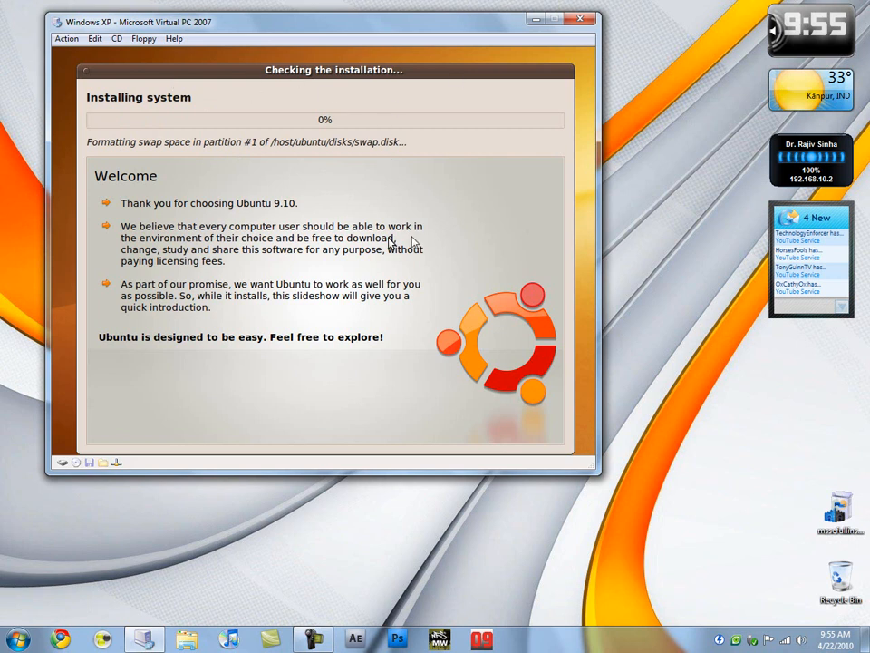
{"action": "mouse_move", "coordinate": [467, 193]}
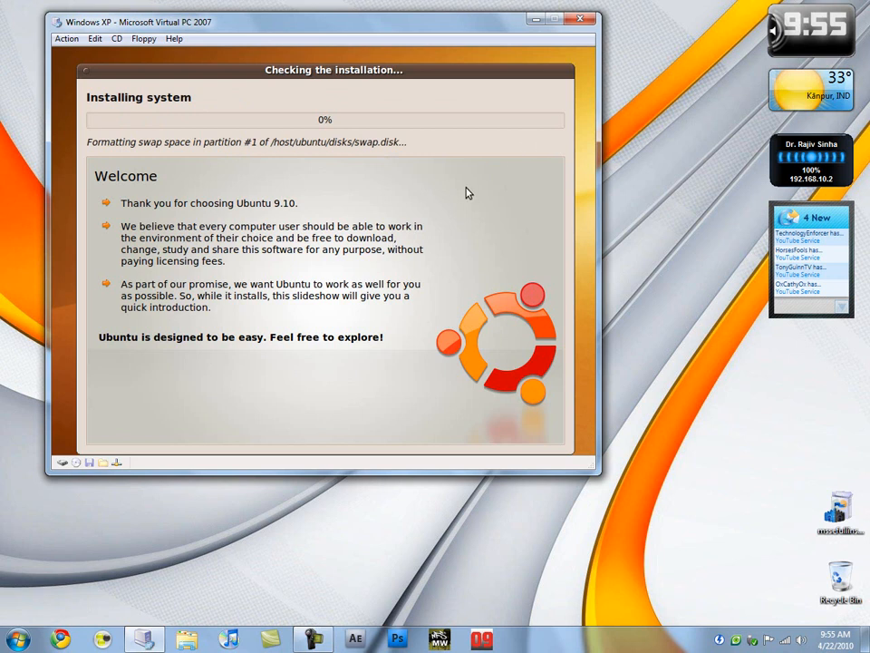
{"action": "mouse_move", "coordinate": [493, 359]}
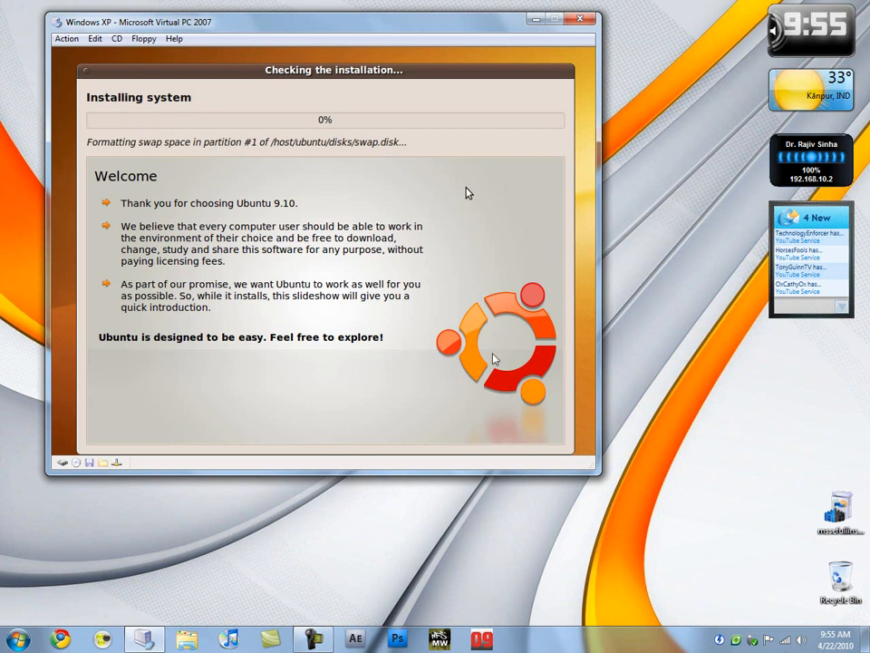
{"action": "mouse_move", "coordinate": [250, 344]}
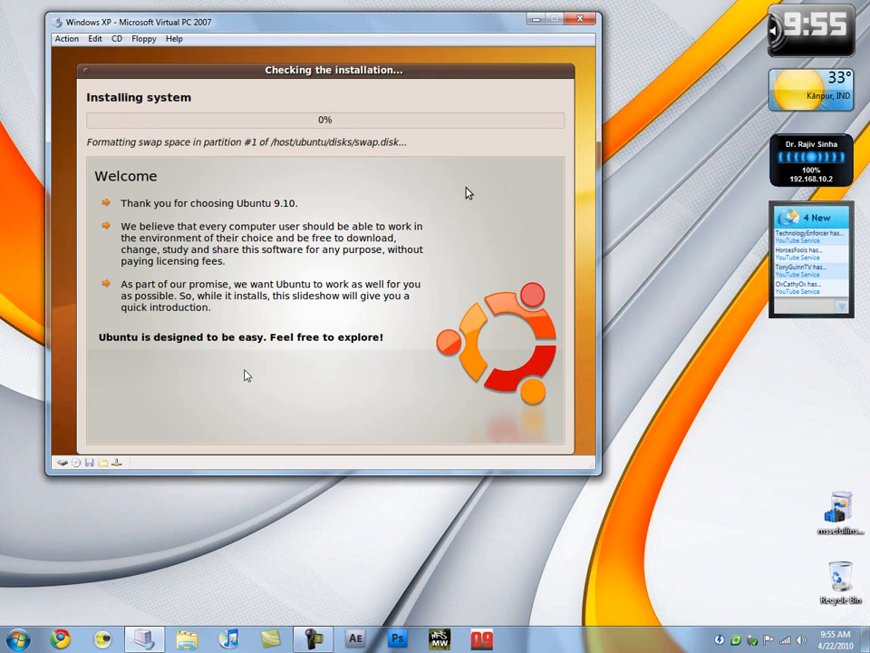
{"action": "mouse_move", "coordinate": [318, 342]}
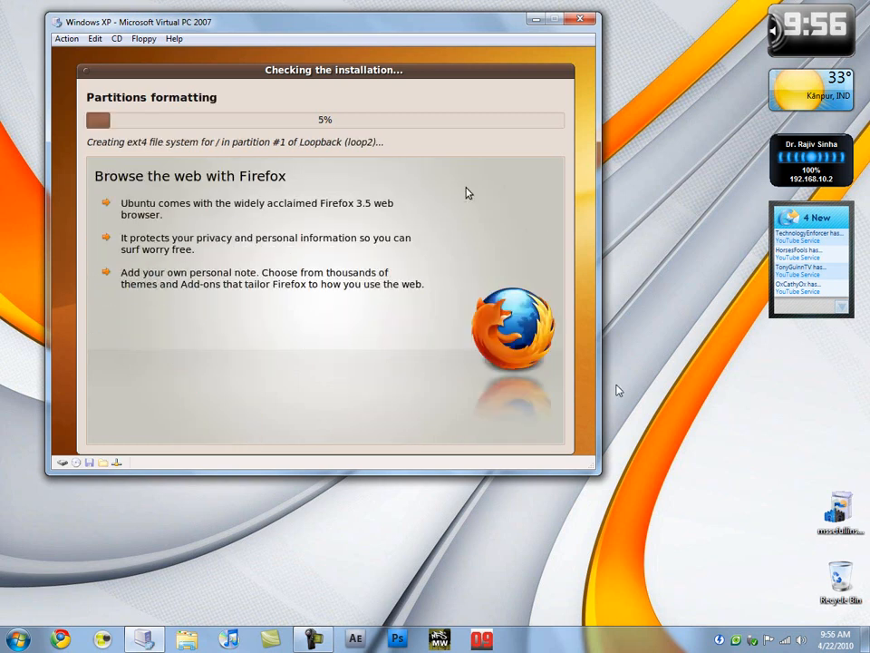
{"action": "mouse_move", "coordinate": [620, 351]}
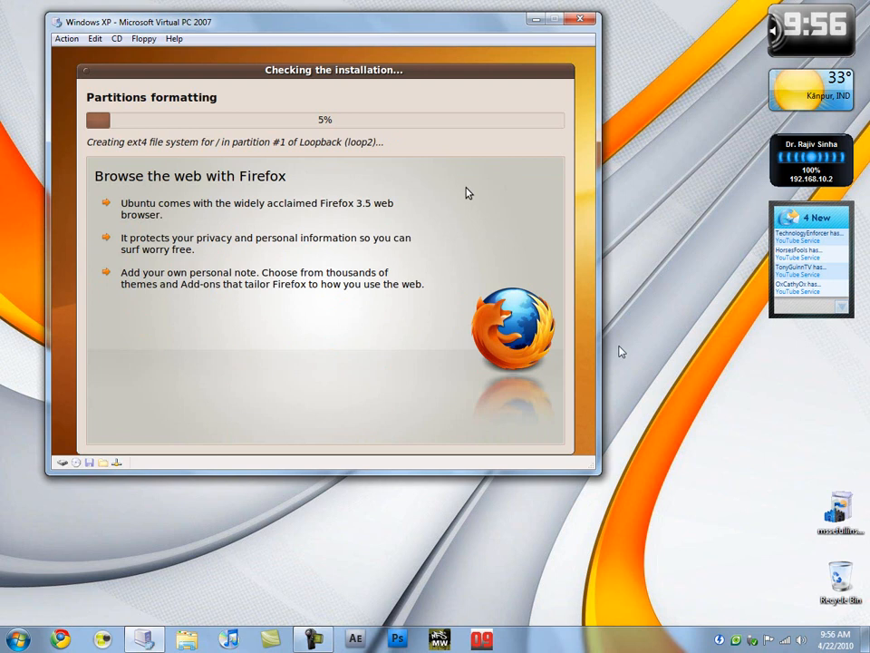
{"action": "mouse_move", "coordinate": [470, 361]}
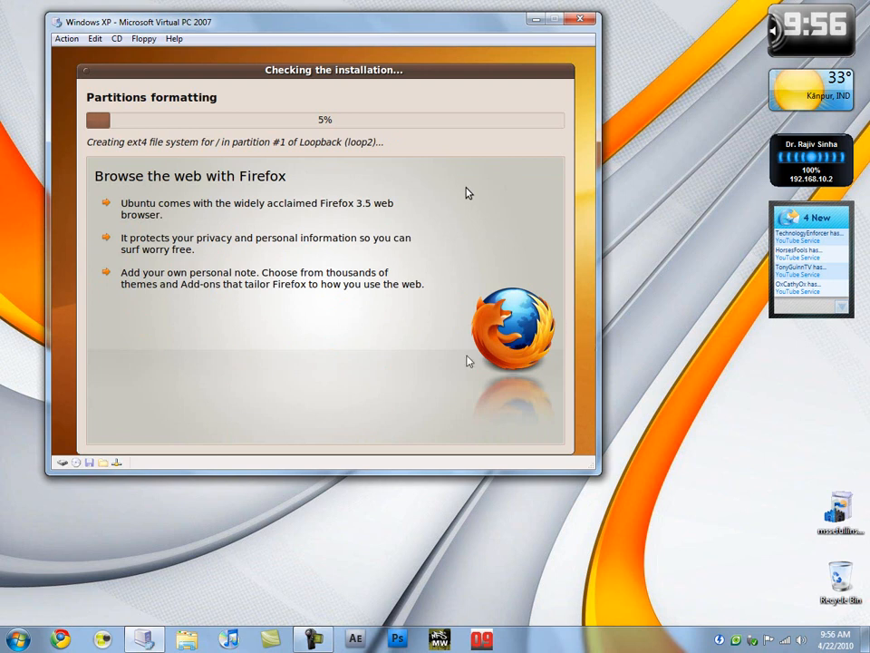
{"action": "mouse_move", "coordinate": [560, 431]}
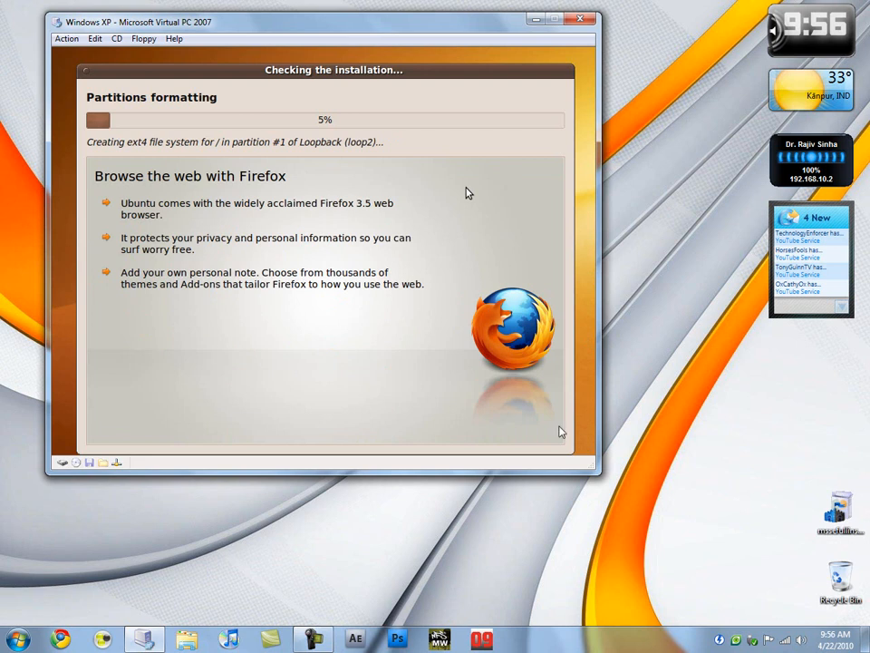
{"action": "mouse_move", "coordinate": [511, 288]}
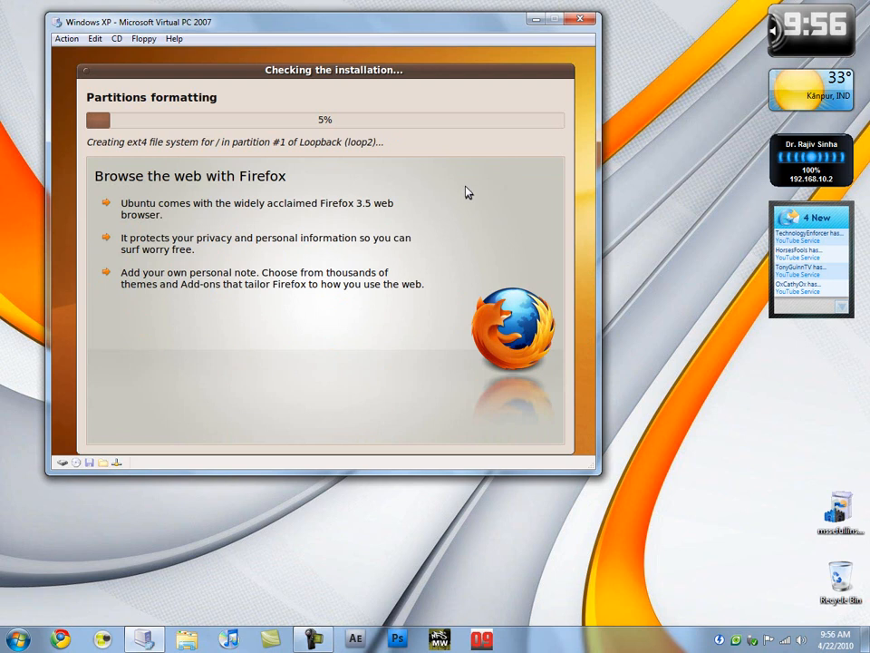
{"action": "mouse_move", "coordinate": [614, 308]}
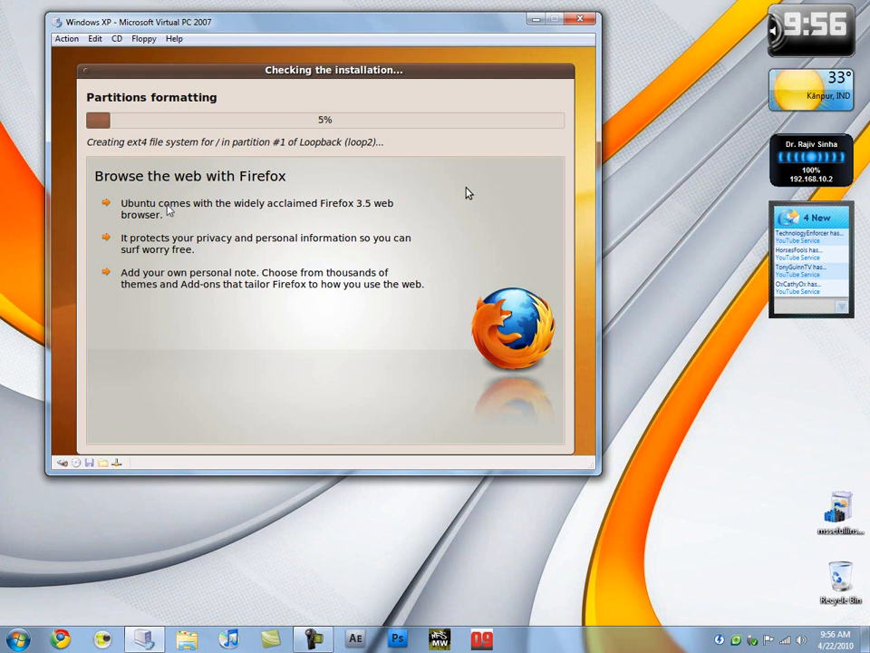
{"action": "mouse_move", "coordinate": [356, 219]}
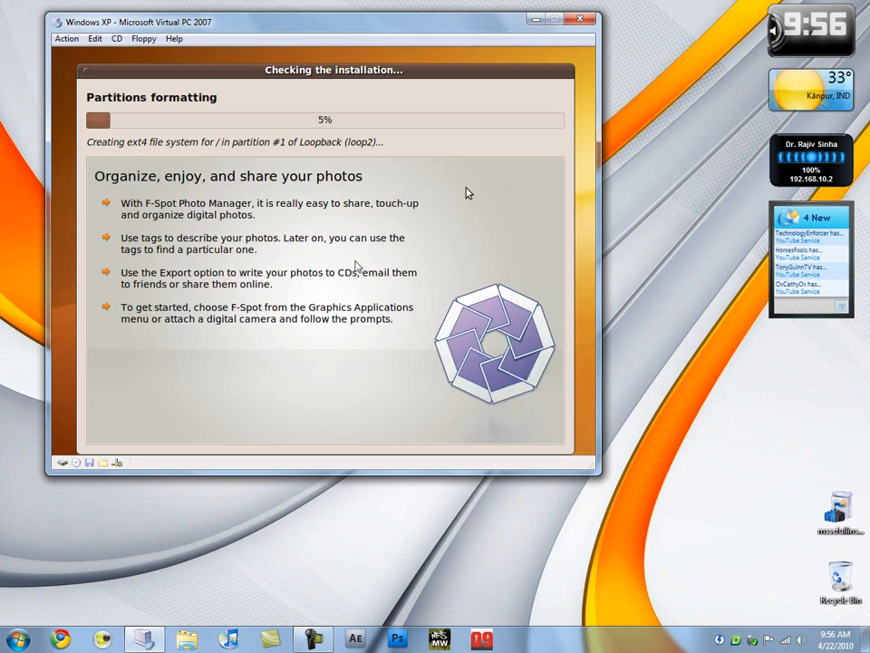
{"action": "mouse_move", "coordinate": [355, 267]}
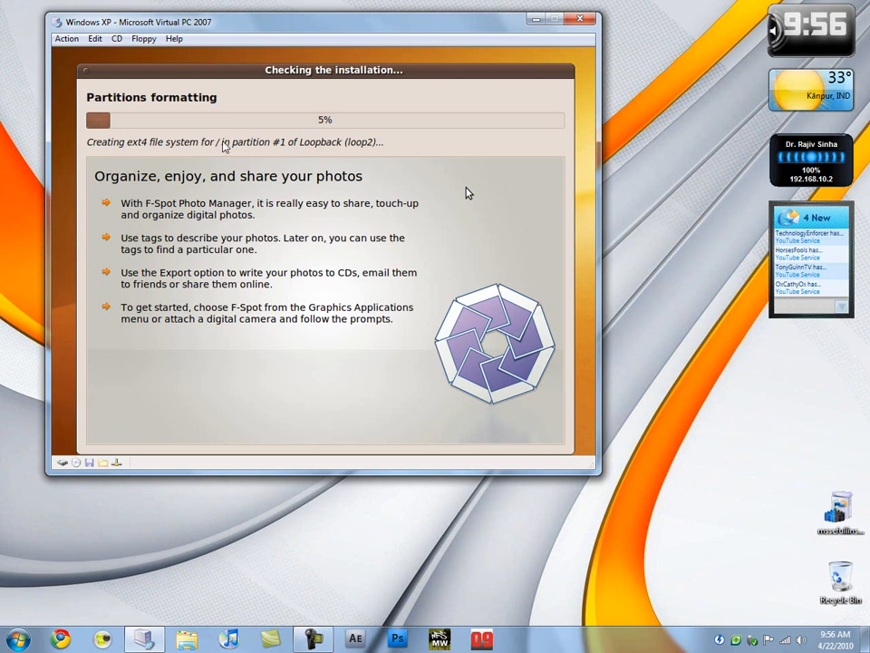
{"action": "mouse_move", "coordinate": [305, 154]}
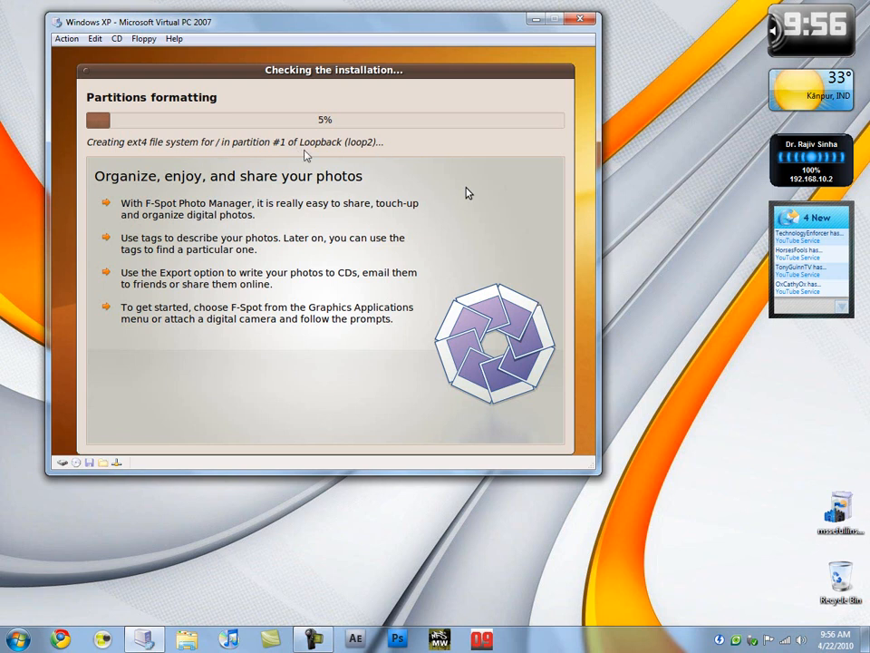
{"action": "mouse_move", "coordinate": [685, 359]}
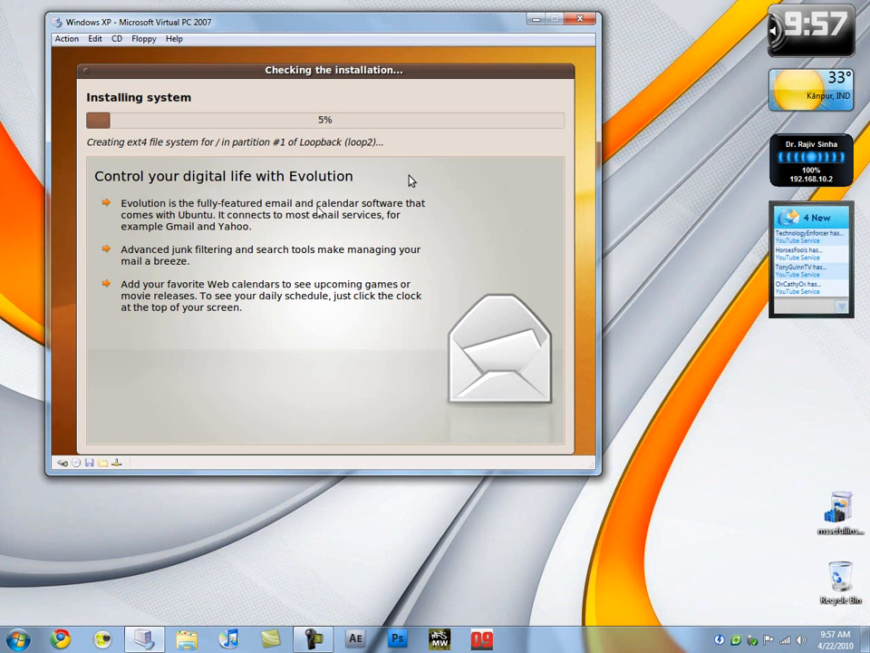
{"action": "mouse_move", "coordinate": [447, 203]}
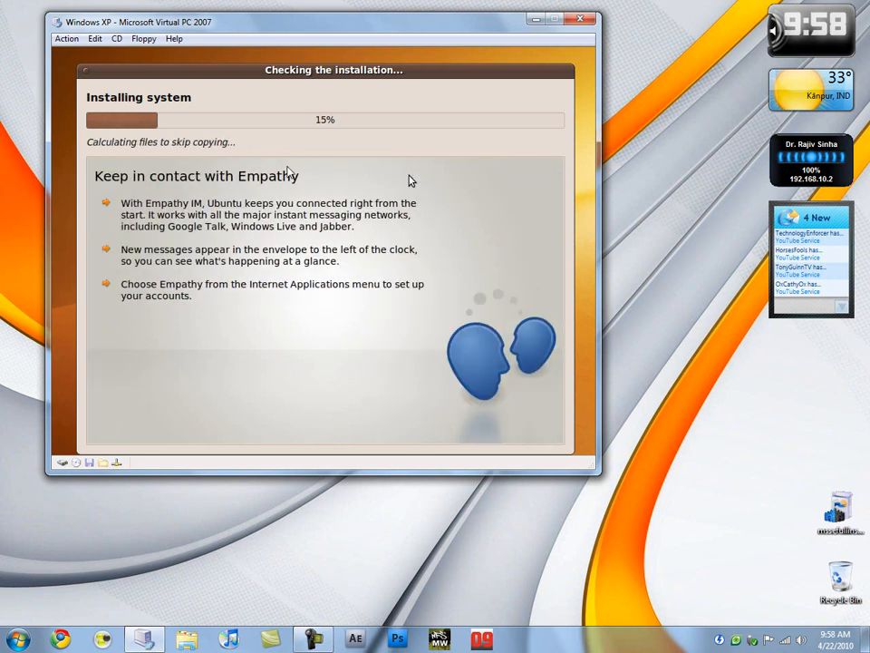
{"action": "mouse_move", "coordinate": [428, 297]}
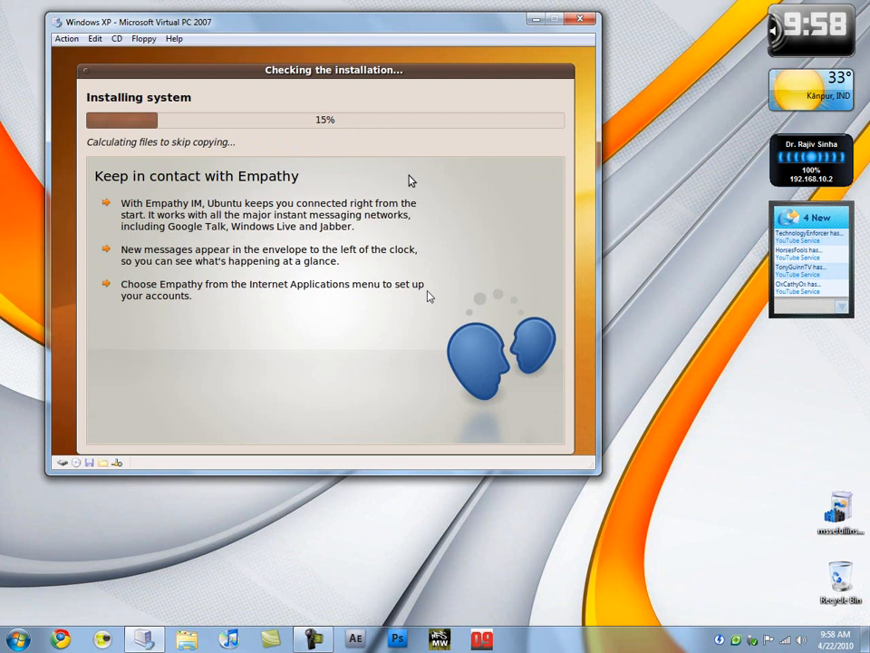
{"action": "mouse_move", "coordinate": [388, 276]}
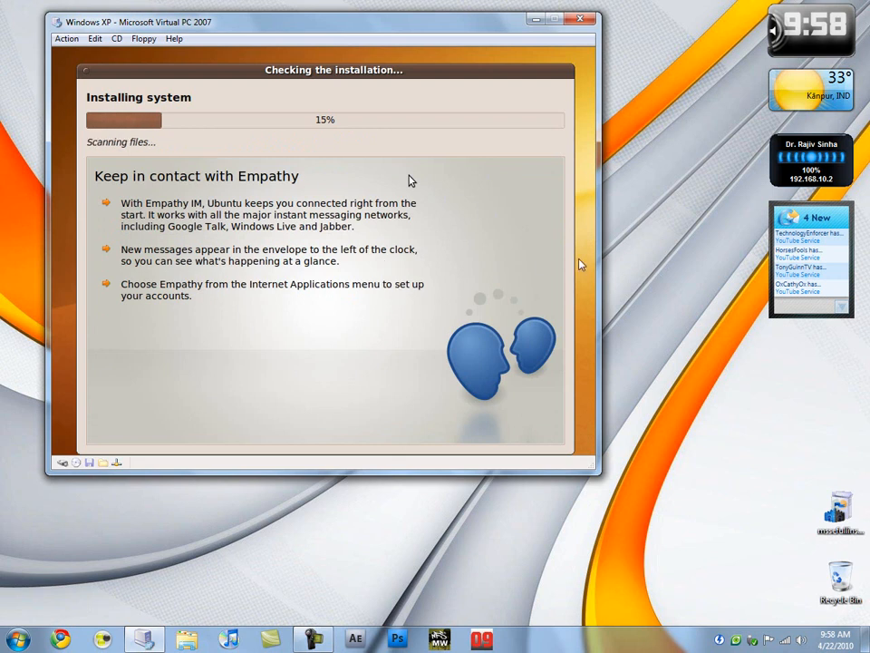
{"action": "mouse_move", "coordinate": [473, 381]}
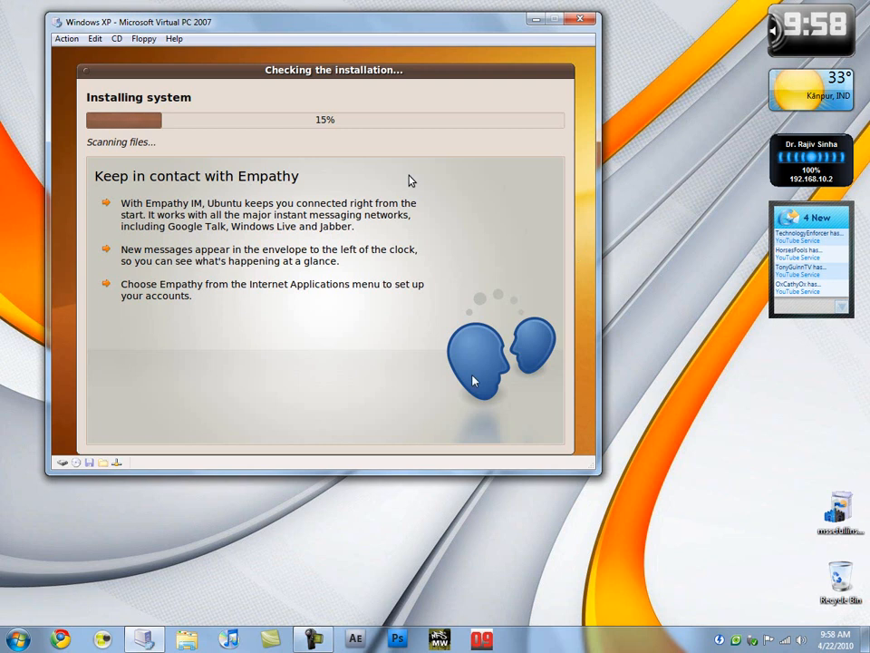